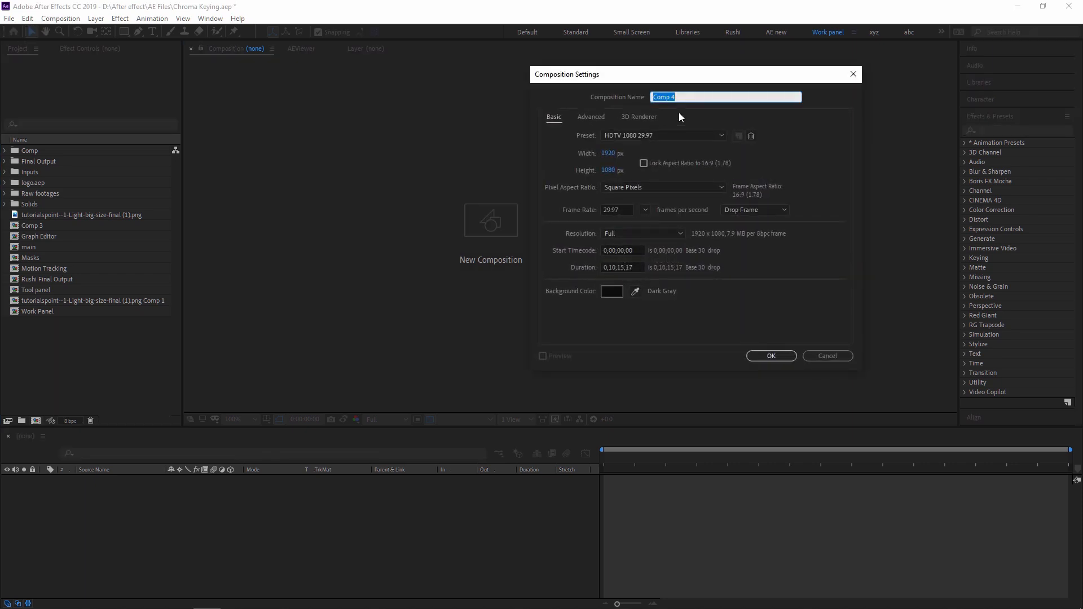
# Name the composition 'Chroma Key', adjust its duration and confirm the settings.
pyautogui.write('Chroma Key')
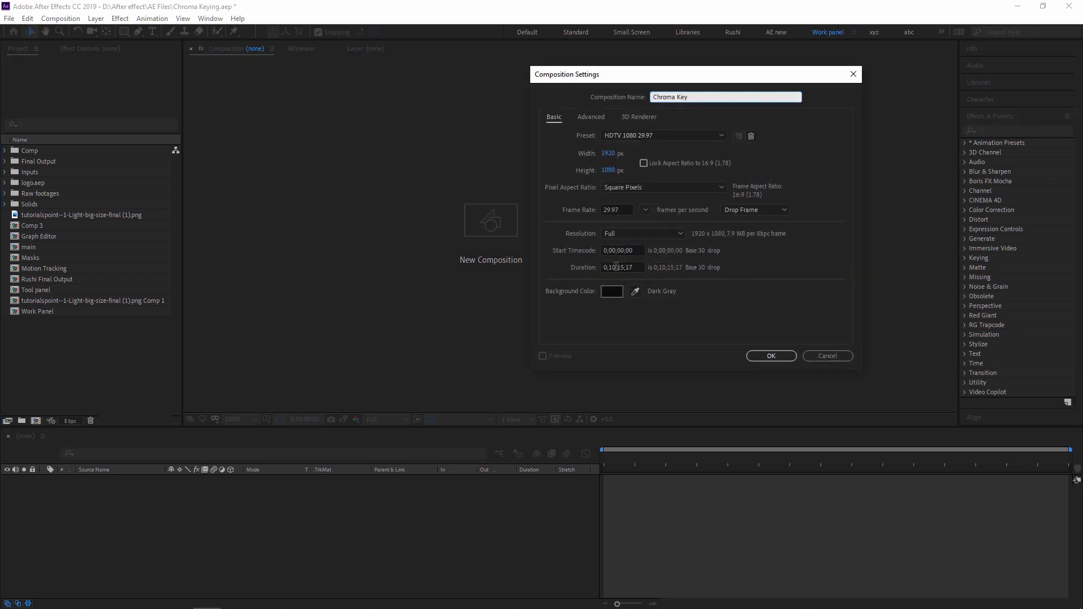
pyautogui.click(620, 268)
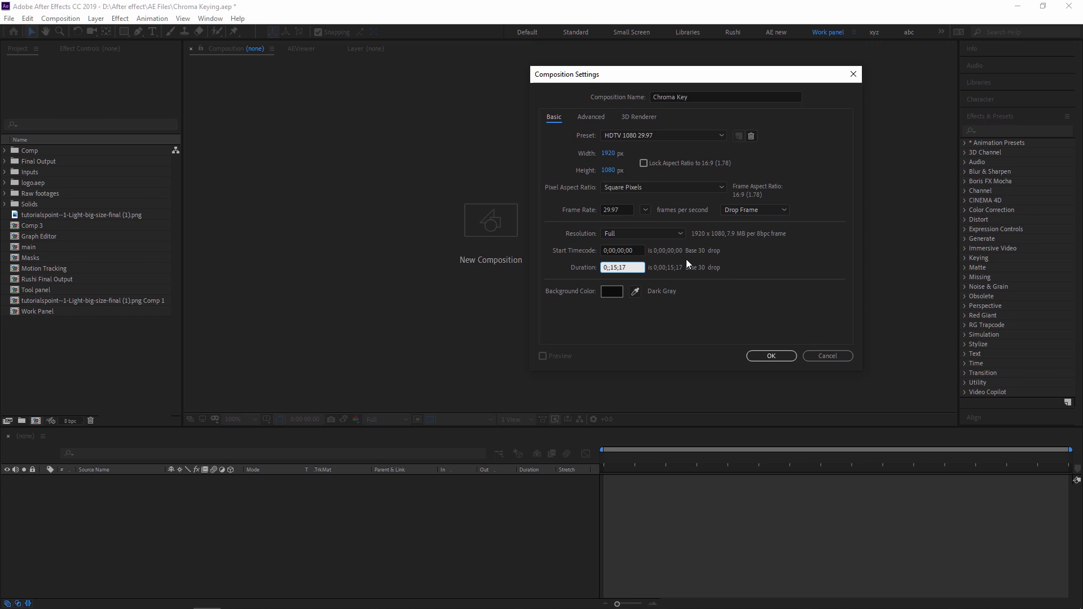
pyautogui.click(770, 355)
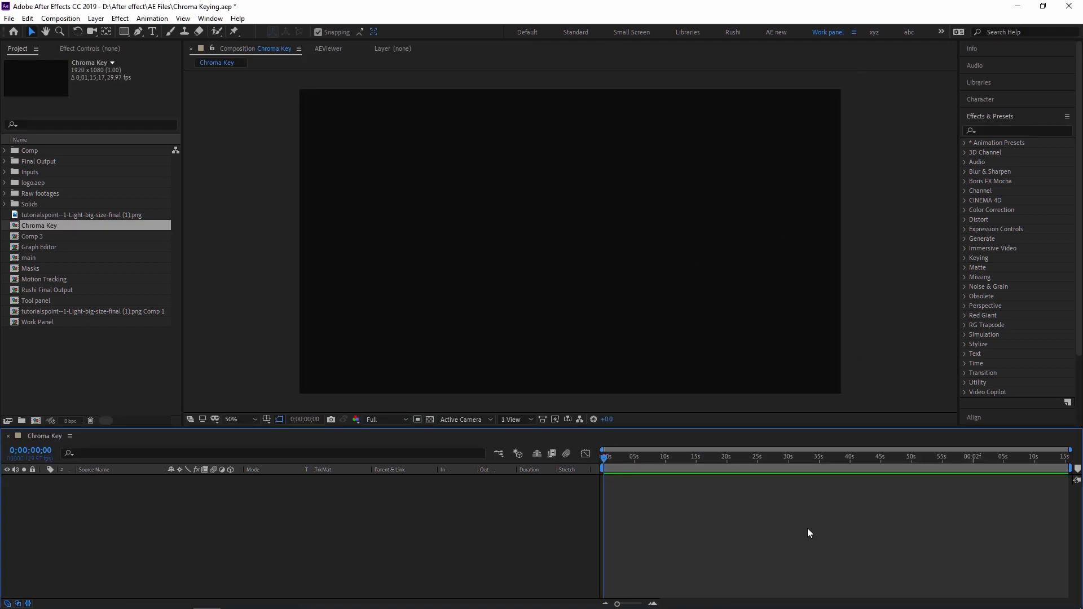
pyautogui.moveTo(133, 382)
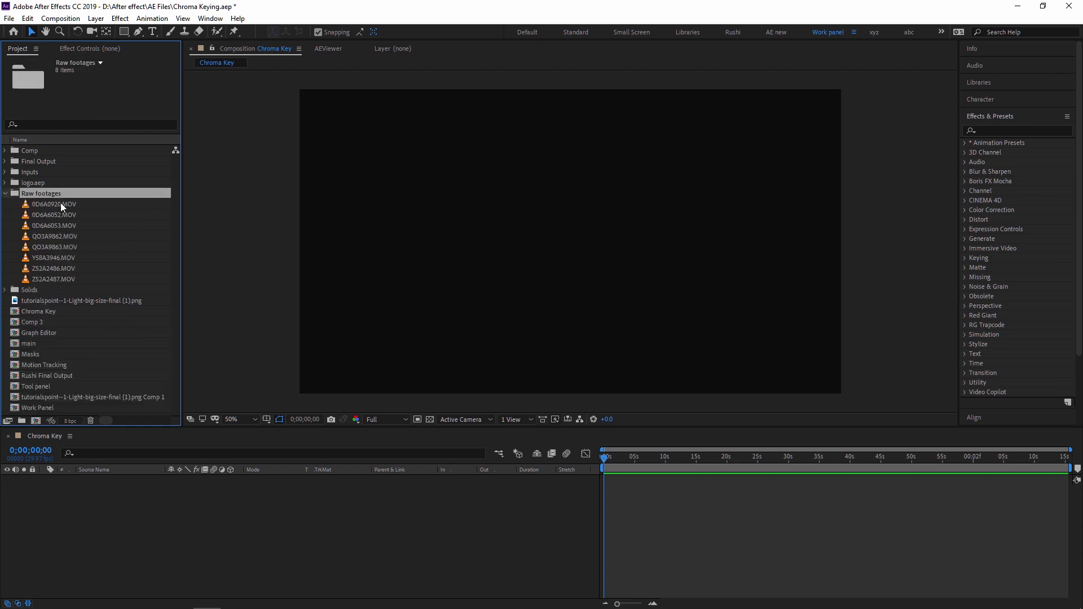
# Place 0D6A0920.MOV from Raw footages in the timeline and scrub through its motion.
pyautogui.click(54, 226)
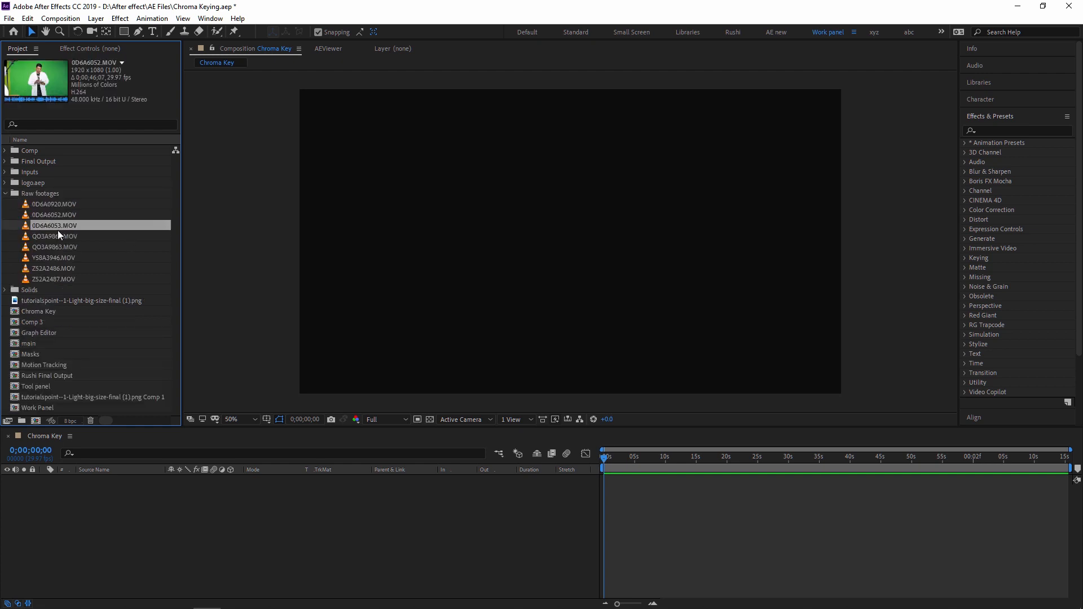
pyautogui.click(54, 204)
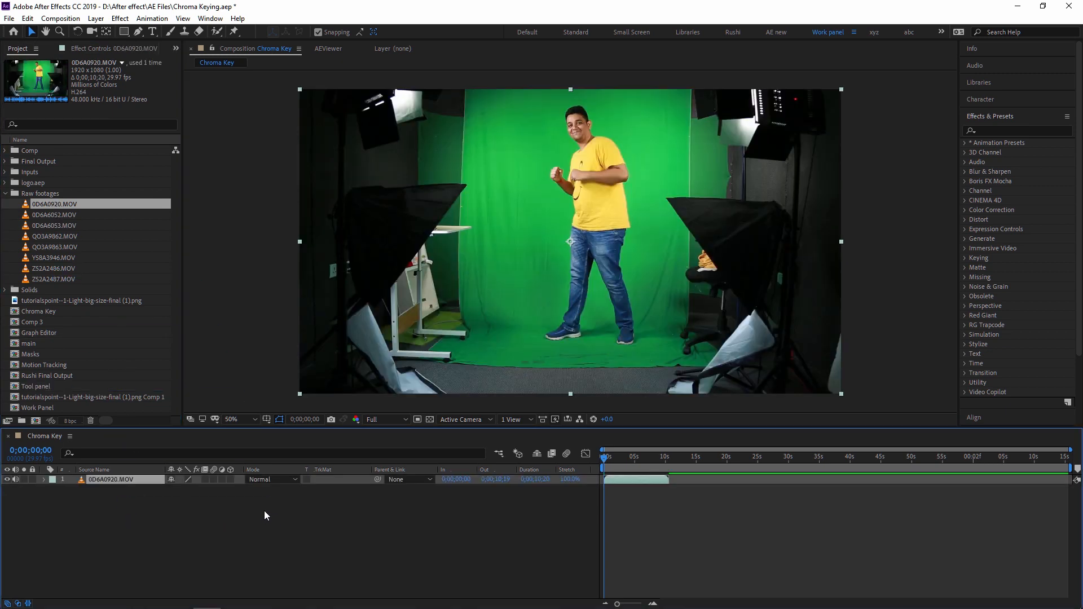
pyautogui.moveTo(559, 229)
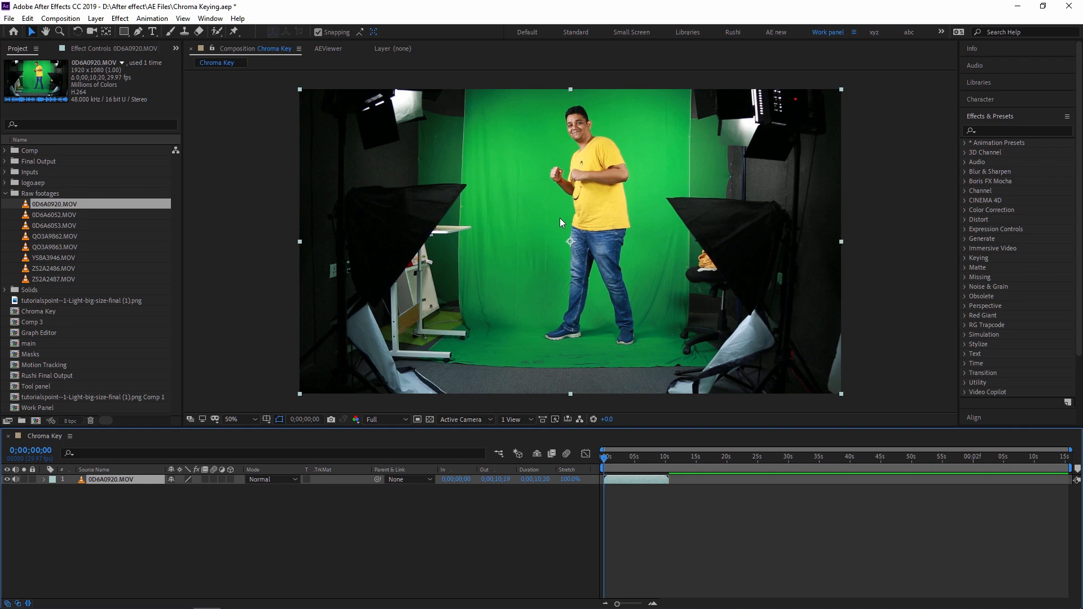
pyautogui.moveTo(502, 152)
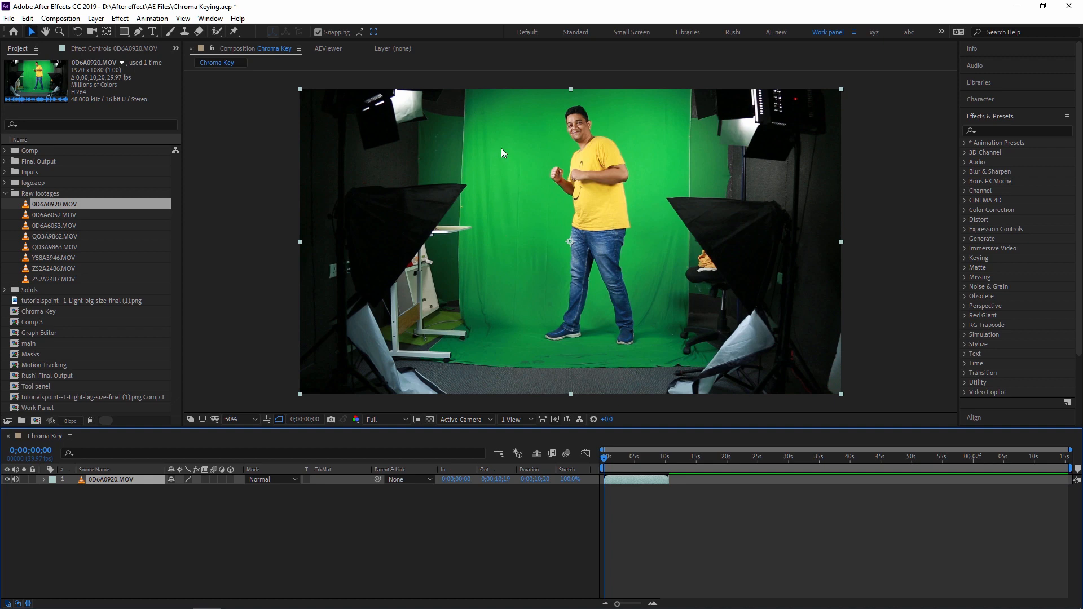
pyautogui.moveTo(520, 250)
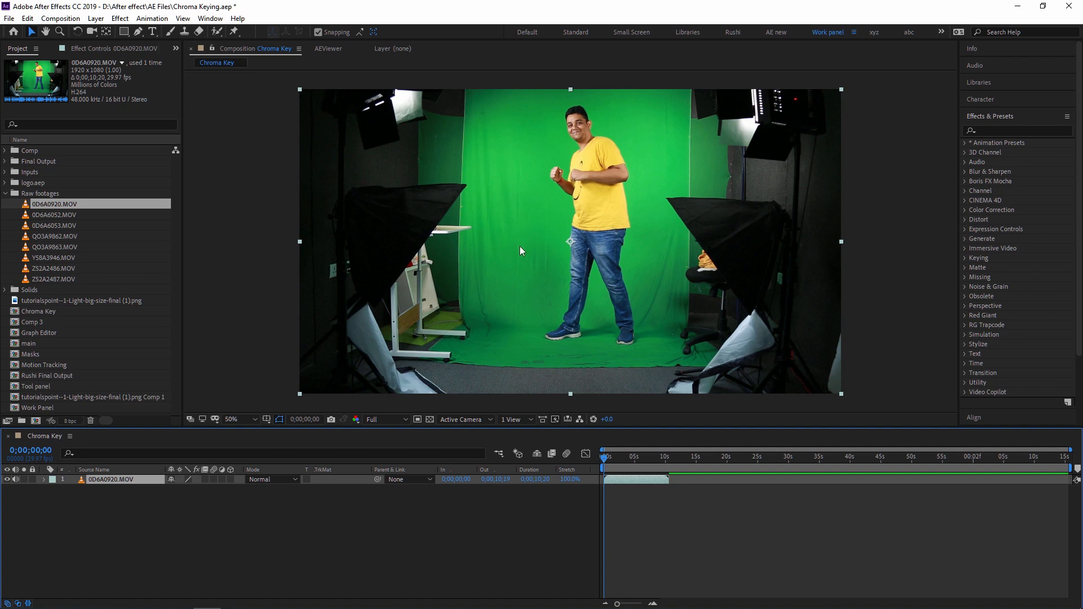
pyautogui.moveTo(524, 219)
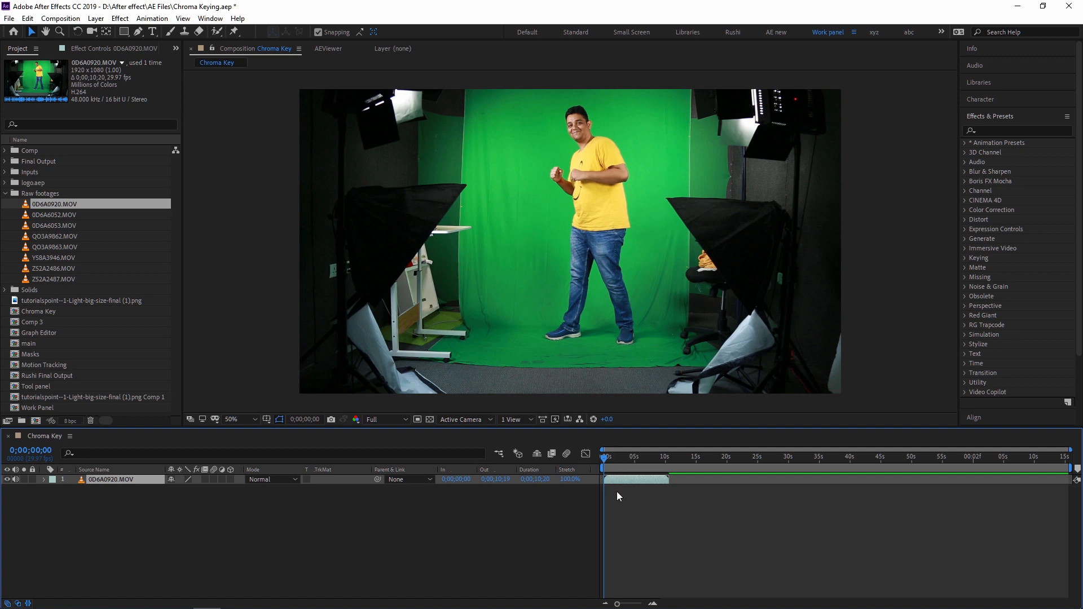
pyautogui.click(624, 479)
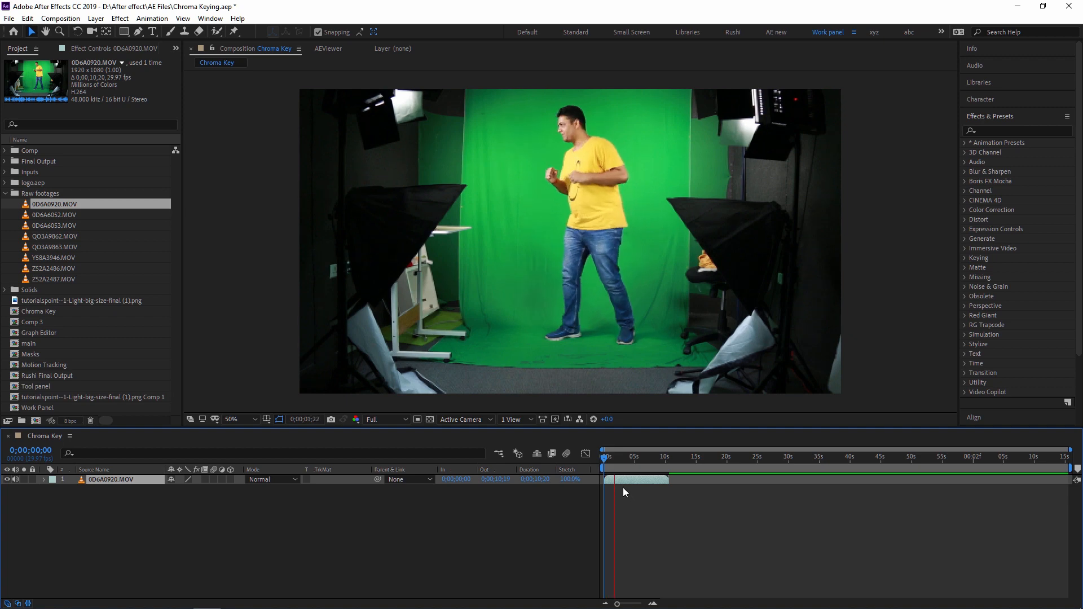
pyautogui.click(630, 470)
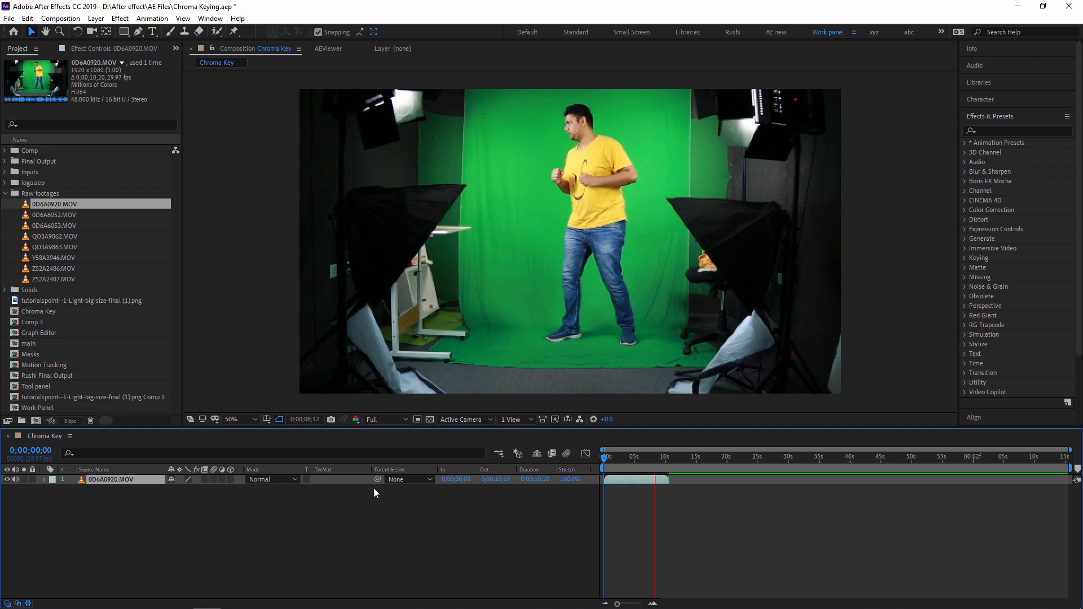
pyautogui.click(630, 457)
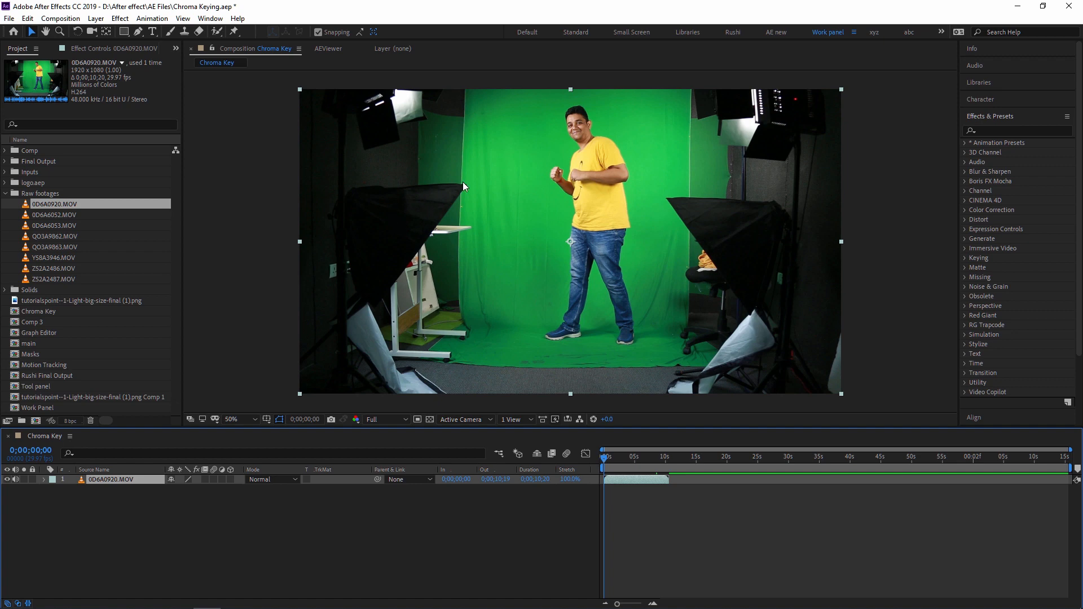
pyautogui.moveTo(426, 214)
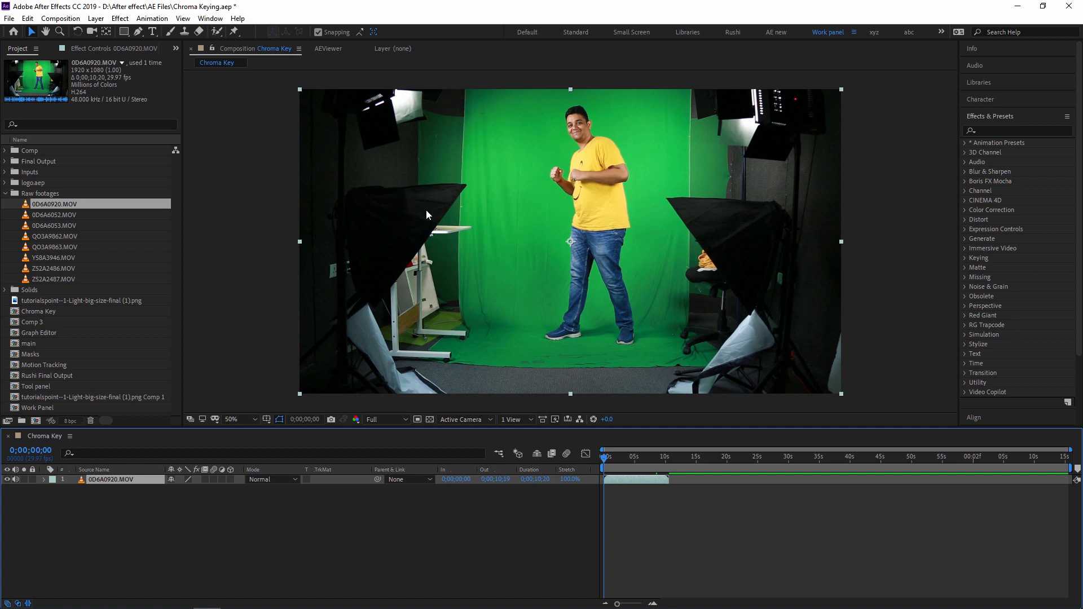
pyautogui.moveTo(778, 221)
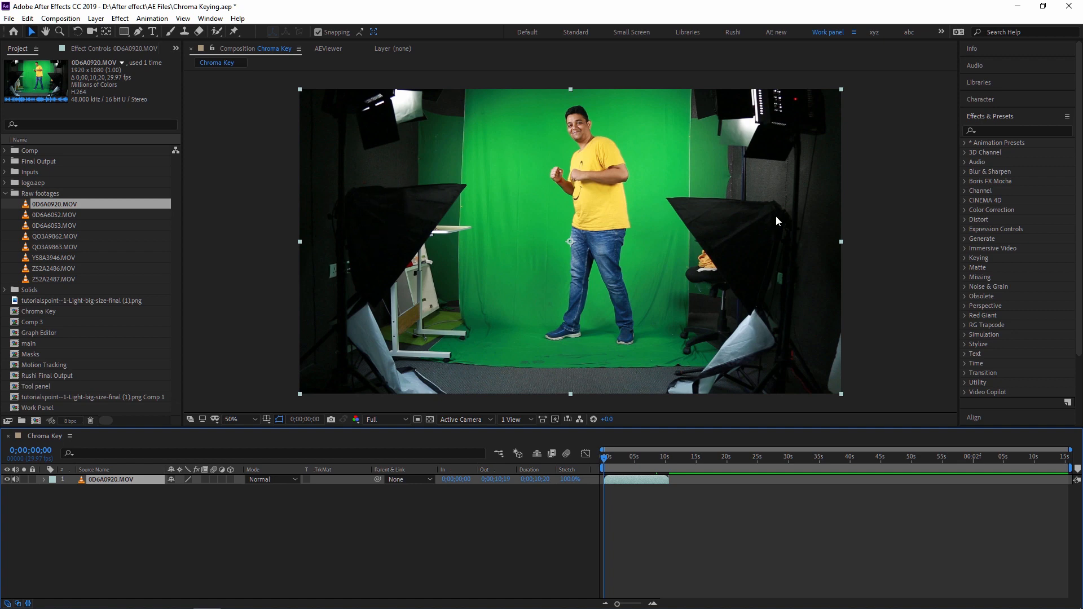
pyautogui.moveTo(750, 279)
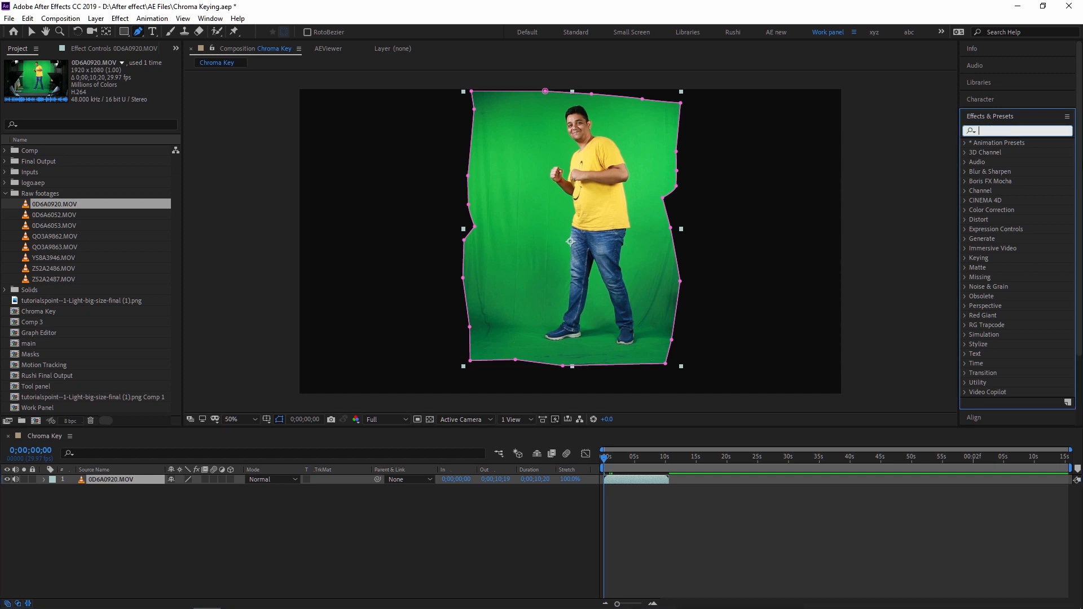
# Filter effects by 'key' and choose Keylight (1.2) for the clip layer.
pyautogui.write('key')
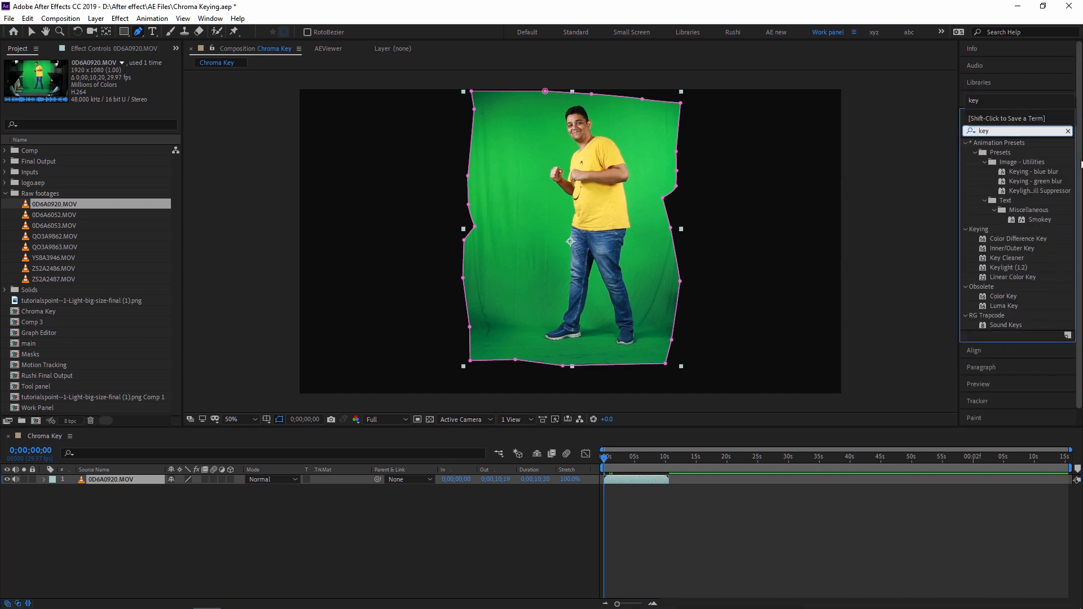
pyautogui.click(1007, 267)
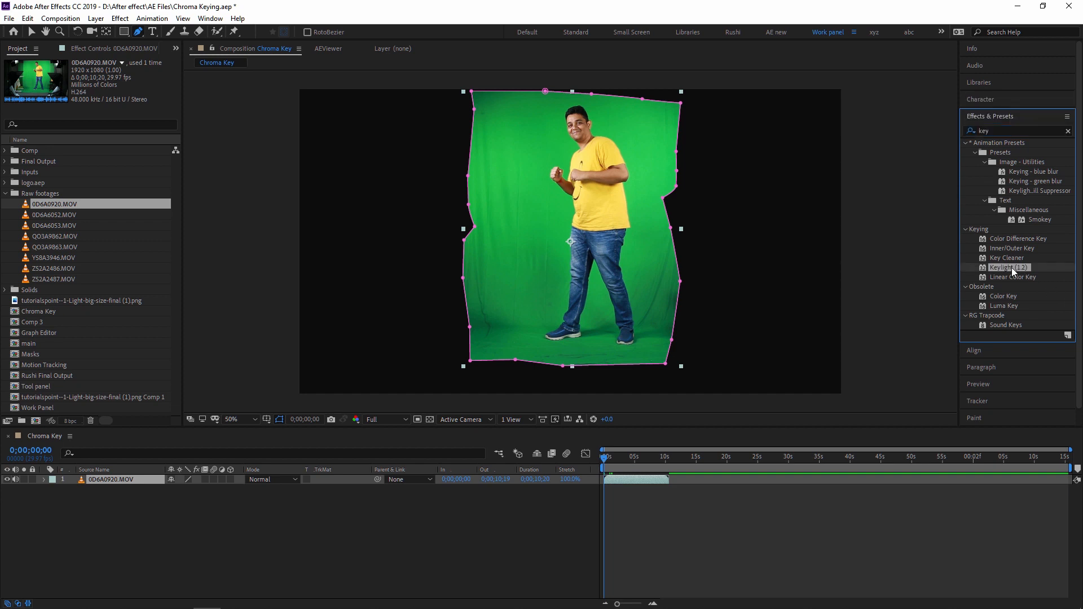
pyautogui.moveTo(1019, 273)
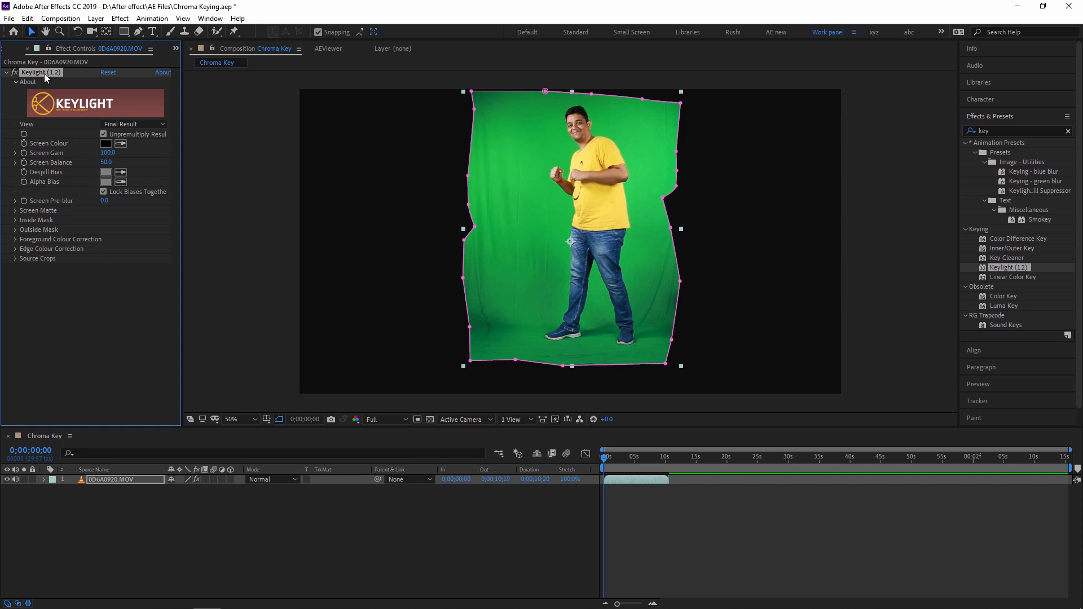
pyautogui.moveTo(83, 91)
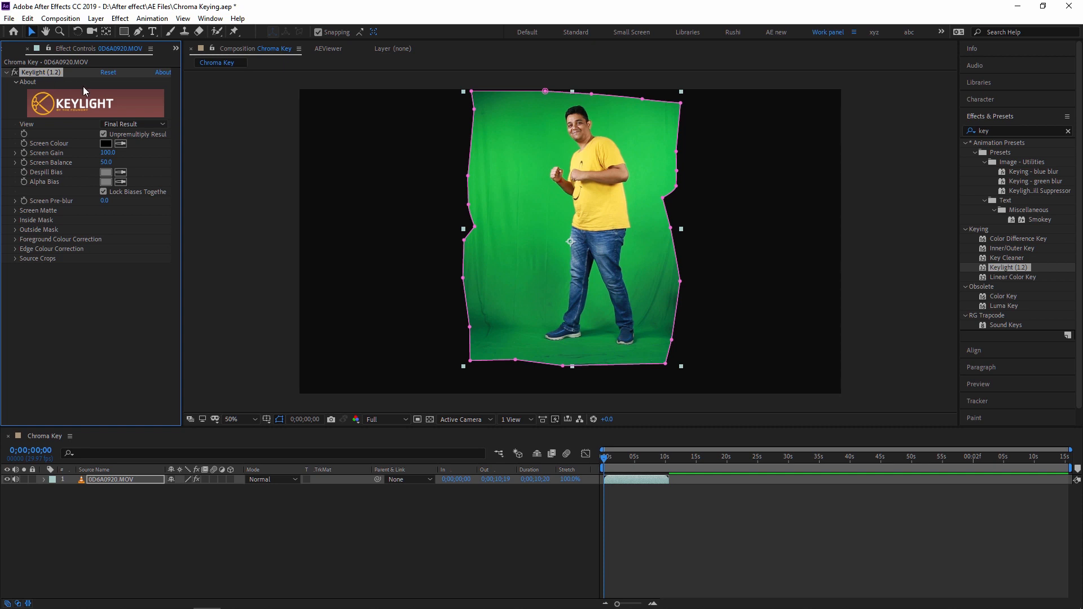
pyautogui.moveTo(545, 173)
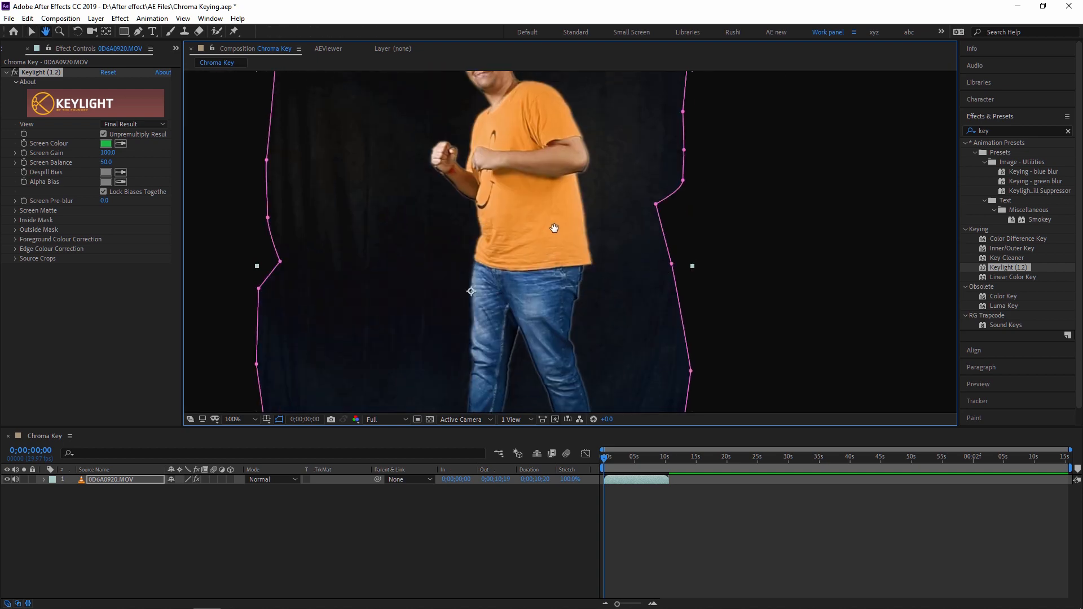
# Fit the whole keyed shot back into the Composition viewer.
pyautogui.click(232, 420)
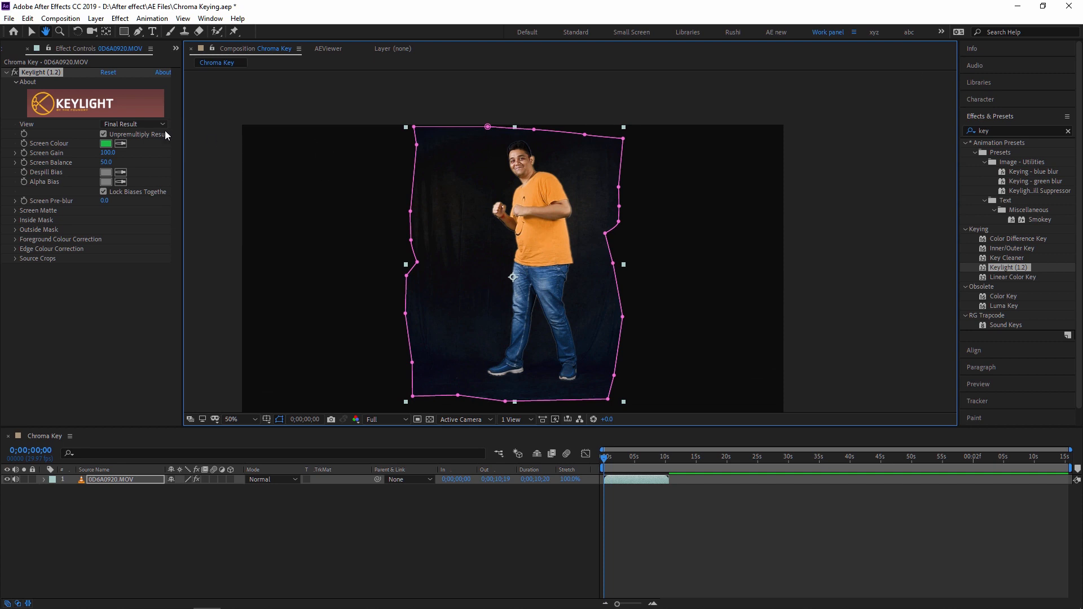
# Switch Keylight to Screen Matte view and expose the matte clip settings for the man's layer.
pyautogui.click(133, 125)
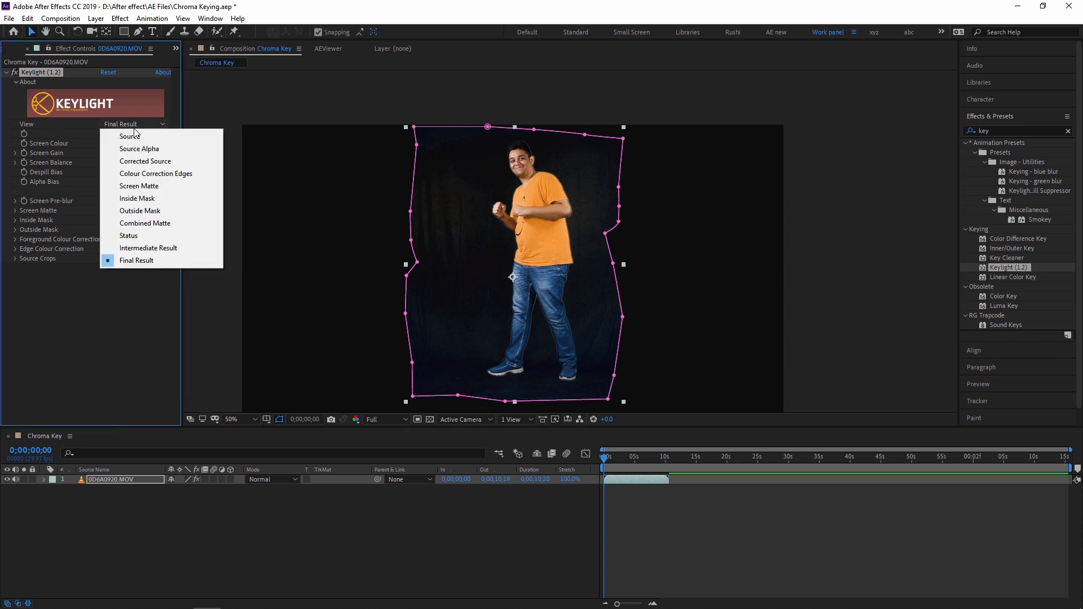
pyautogui.click(139, 186)
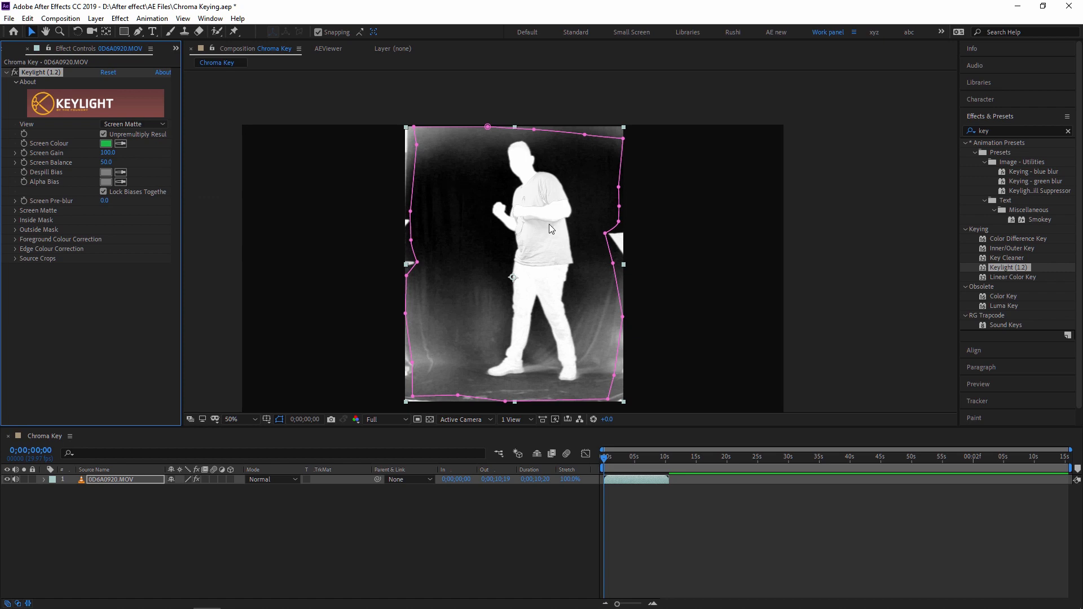
pyautogui.moveTo(531, 282)
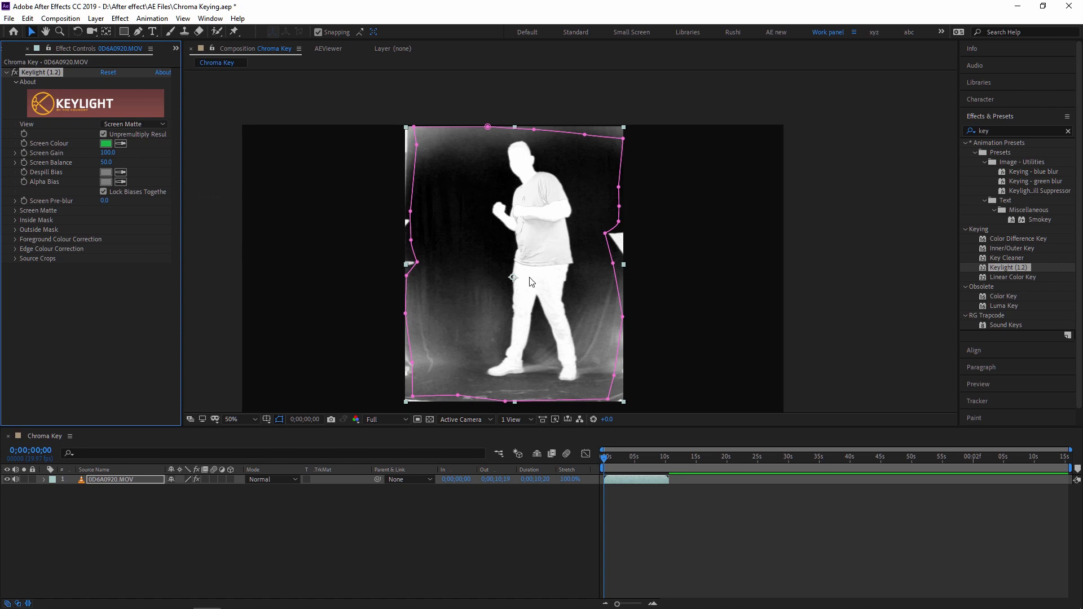
pyautogui.moveTo(455, 234)
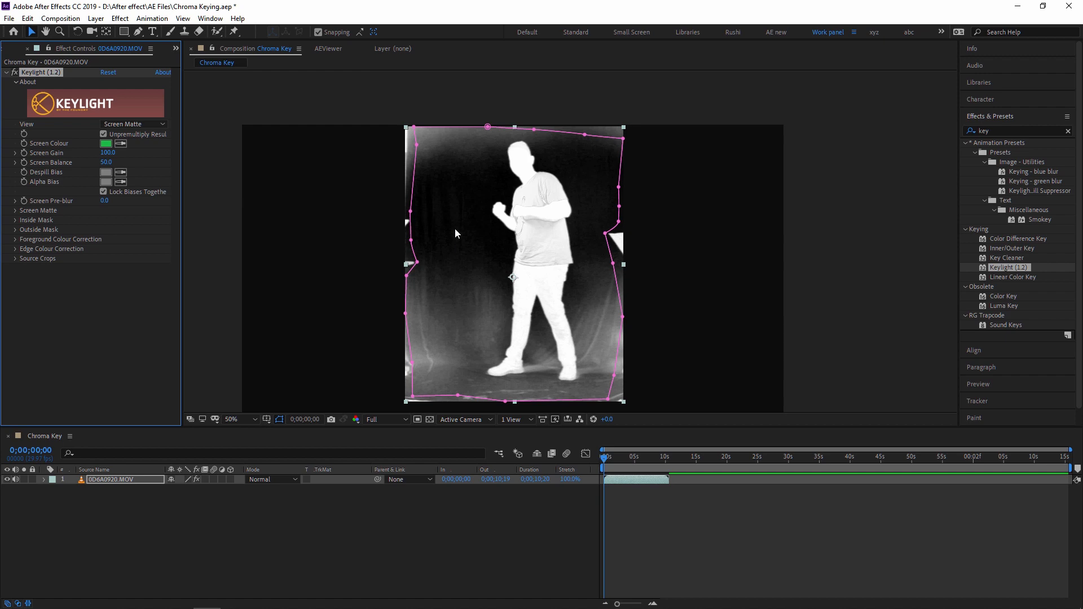
pyautogui.moveTo(474, 256)
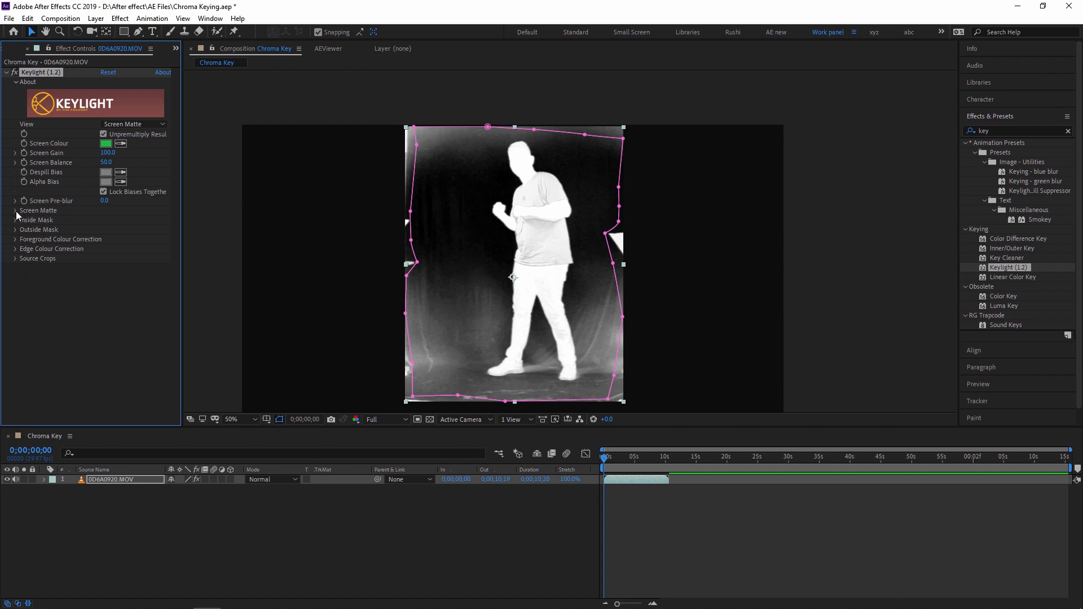
pyautogui.click(38, 211)
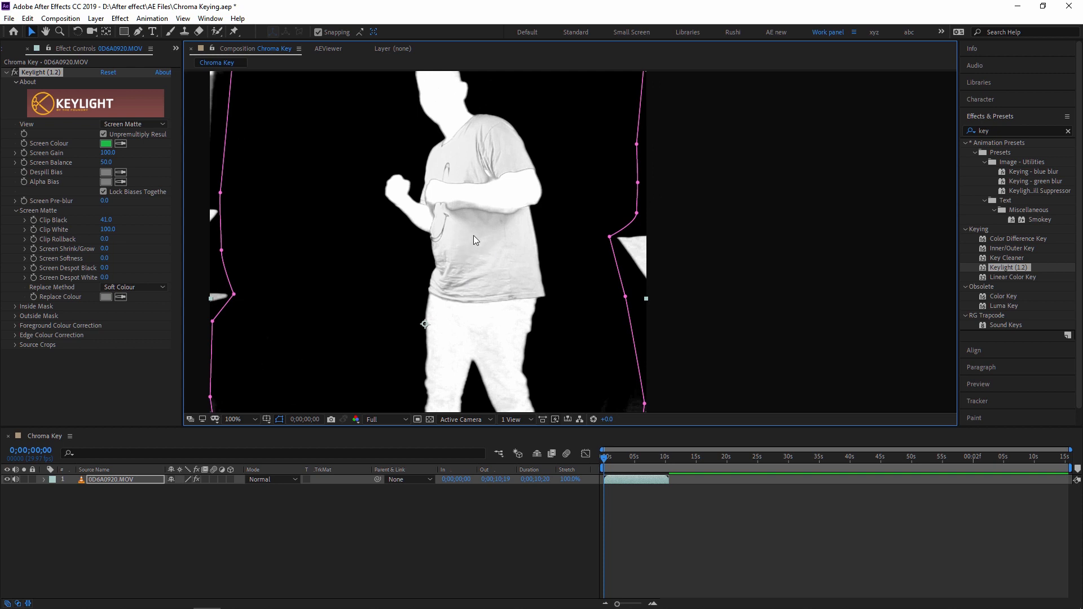
pyautogui.moveTo(475, 262)
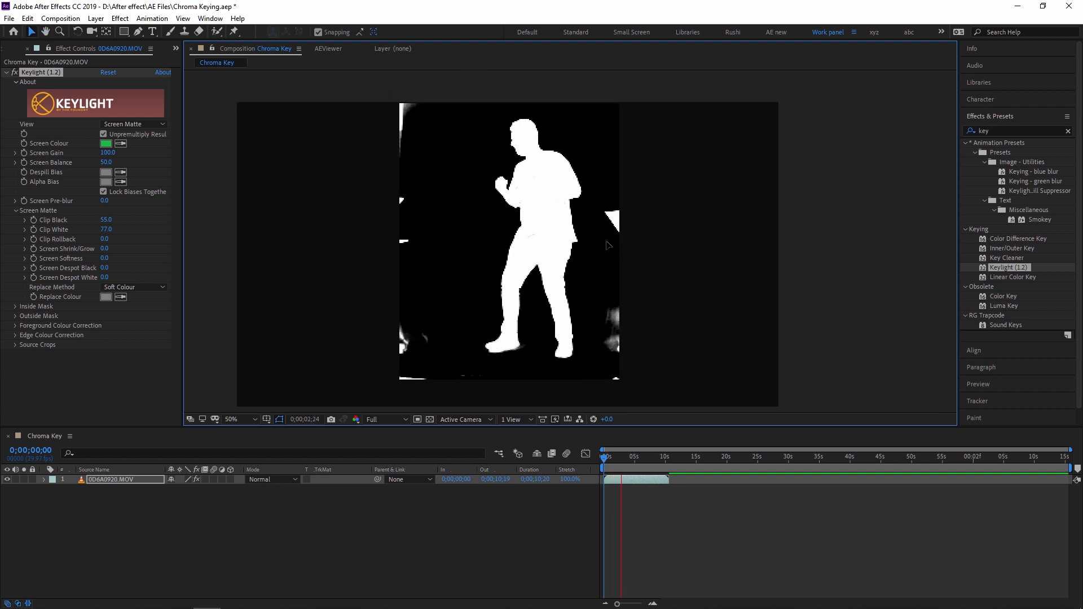
pyautogui.click(628, 457)
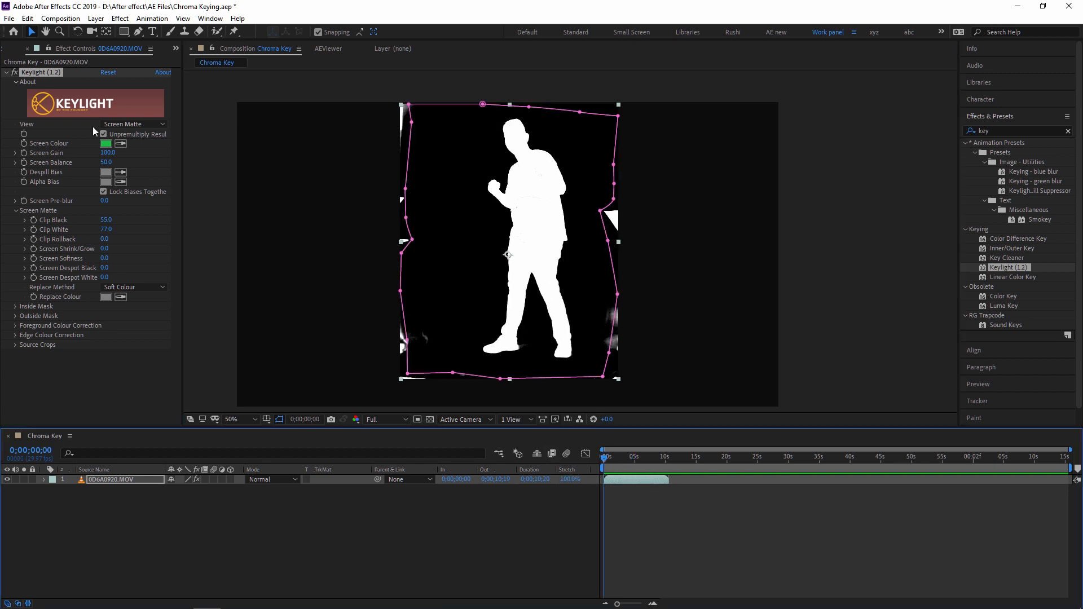
# Switch Keylight to Final Result and show the keyed man over the transparency grid.
pyautogui.click(133, 124)
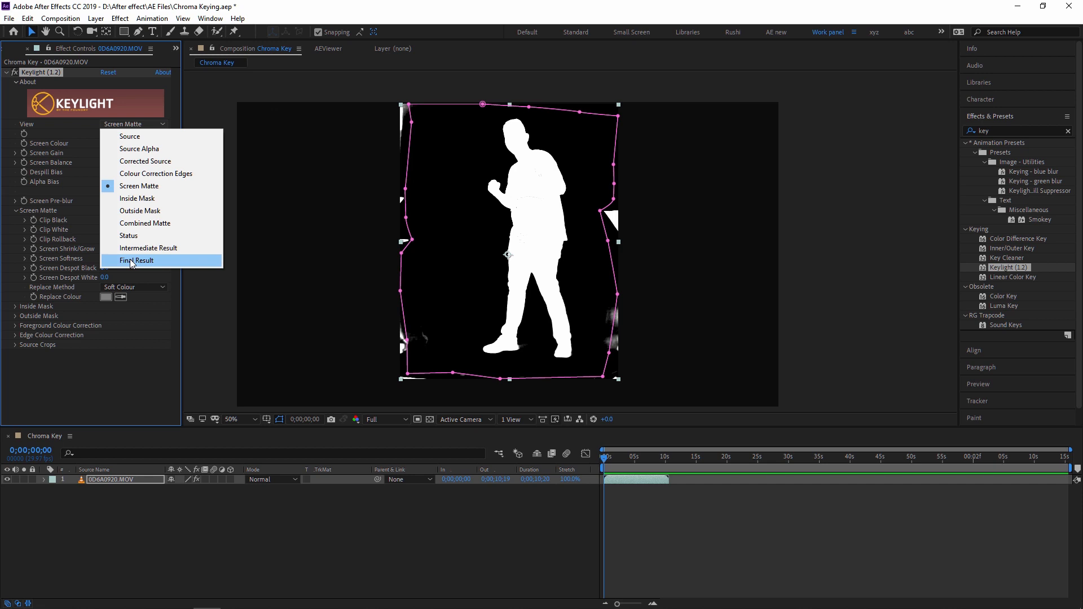
pyautogui.click(136, 261)
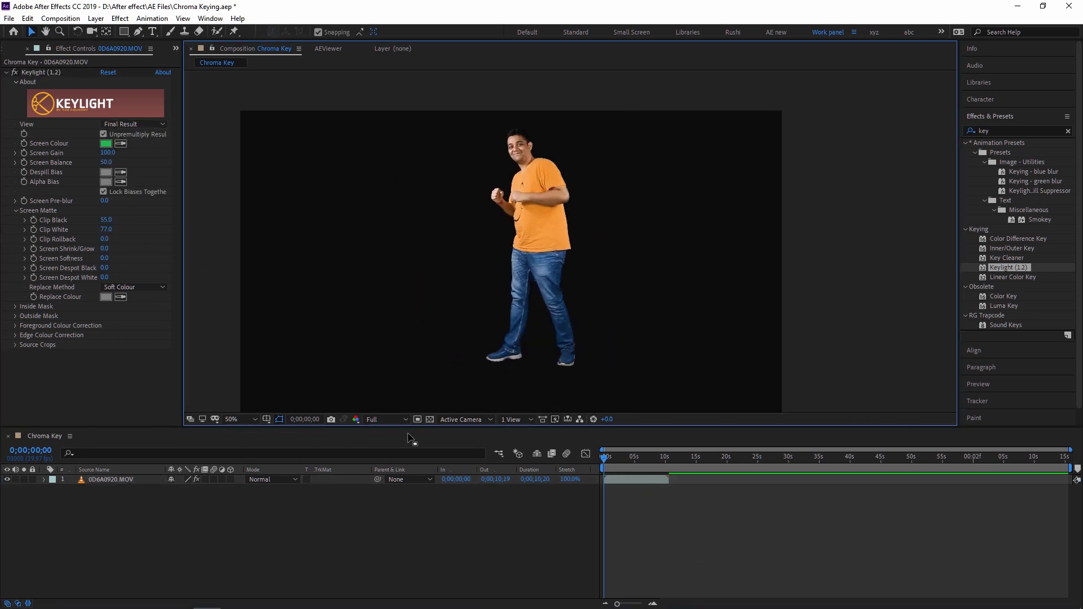
pyautogui.moveTo(430, 420)
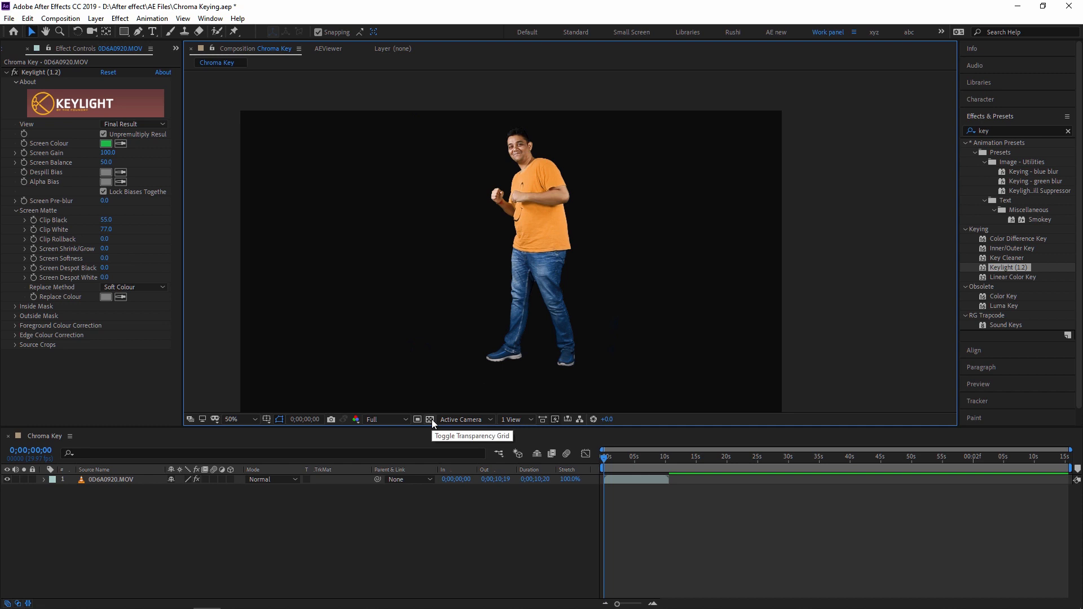
pyautogui.click(430, 419)
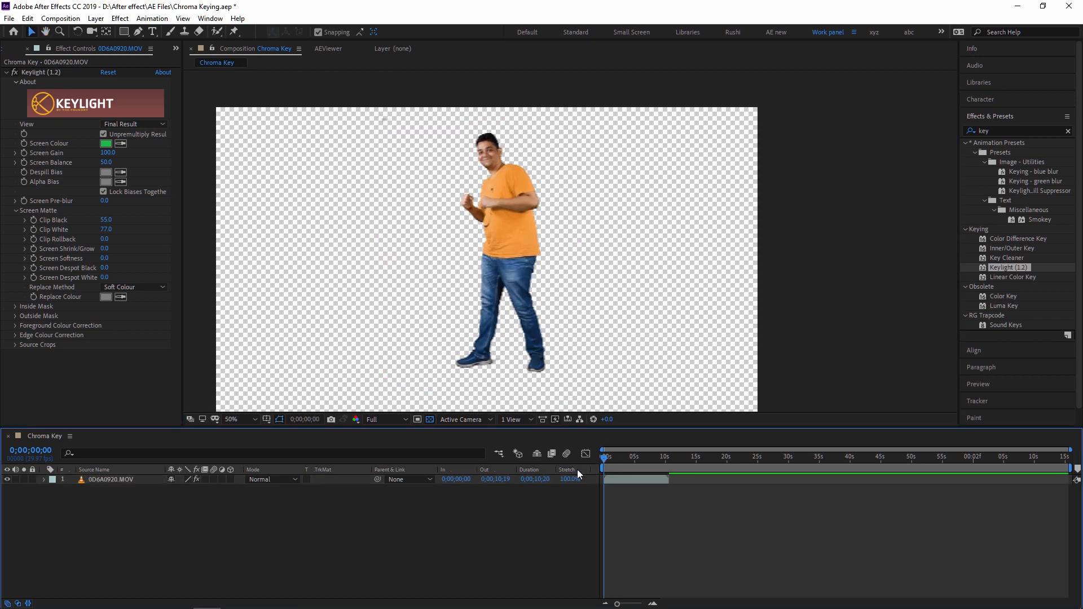
pyautogui.click(629, 456)
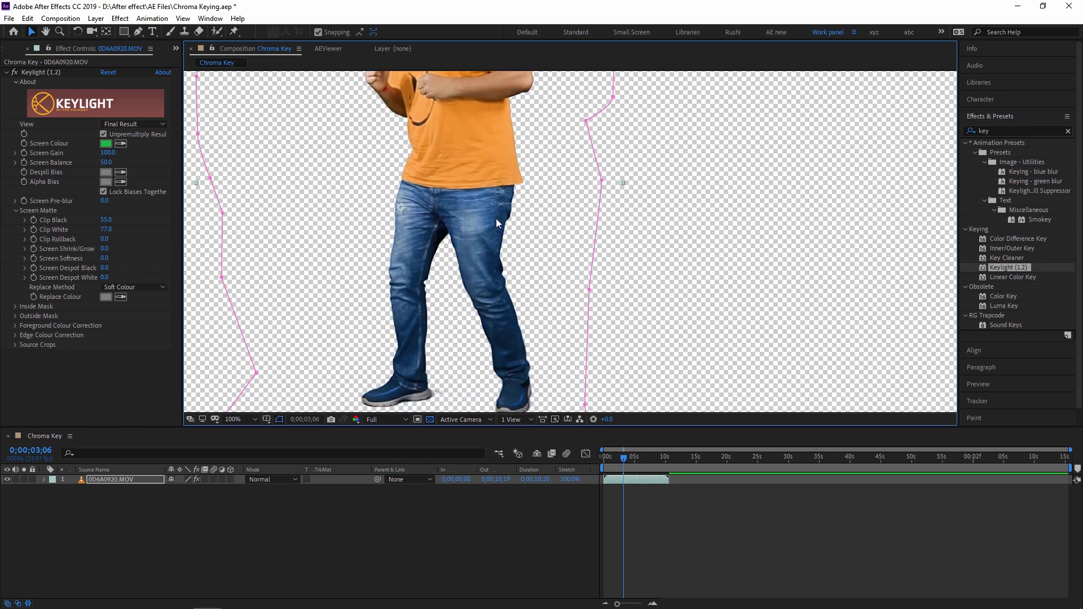
# Zoom on the shoulder edge and set Screen Shrink/Grow to 0.5.
pyautogui.click(233, 420)
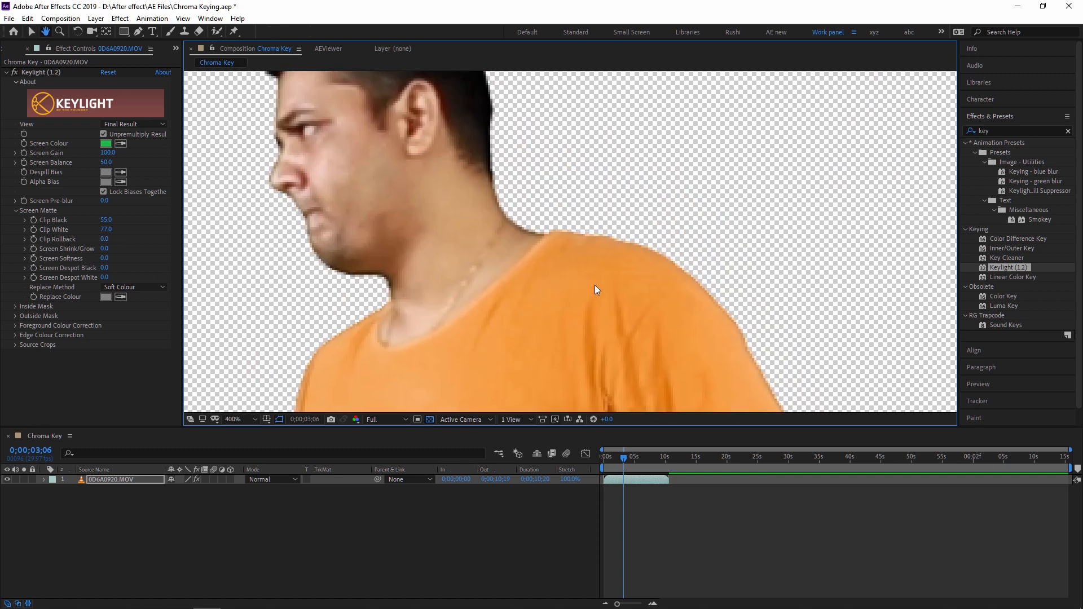
pyautogui.moveTo(596, 290); pyautogui.dragTo(546, 211)
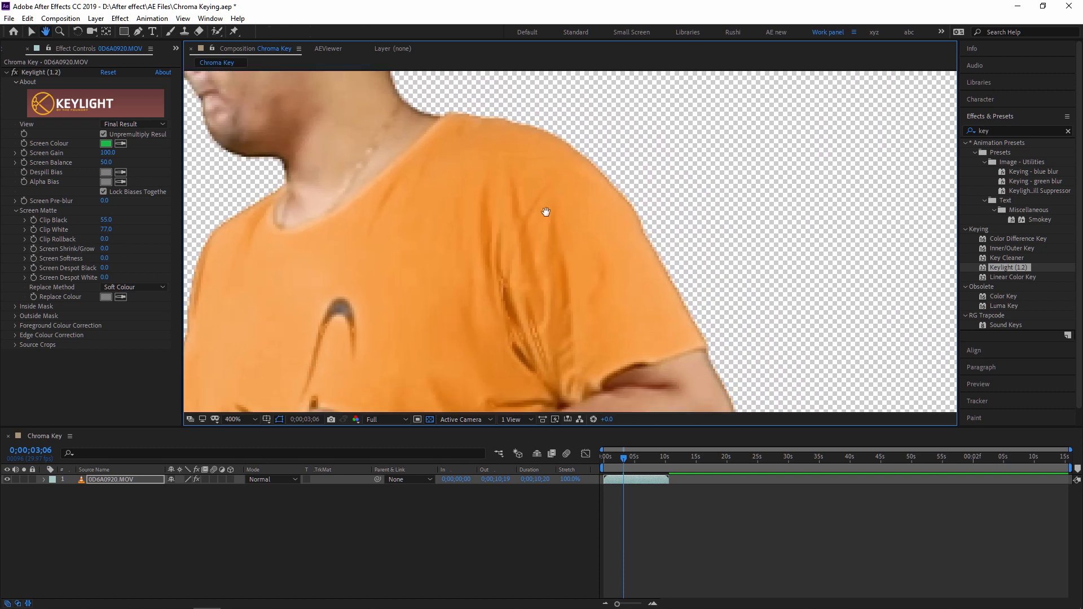
pyautogui.click(108, 248)
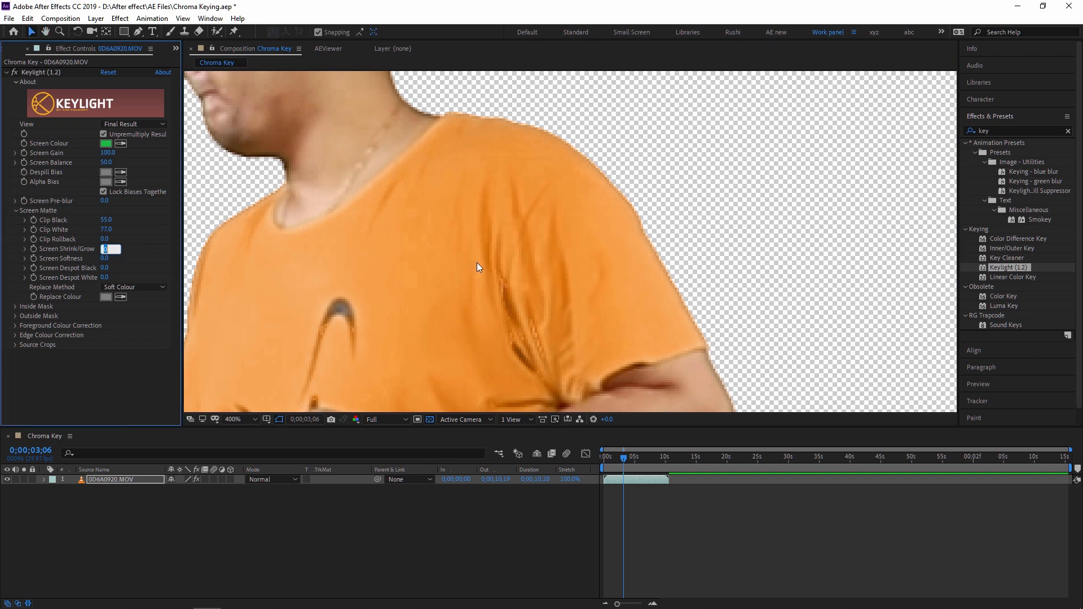
pyautogui.write('0.5')
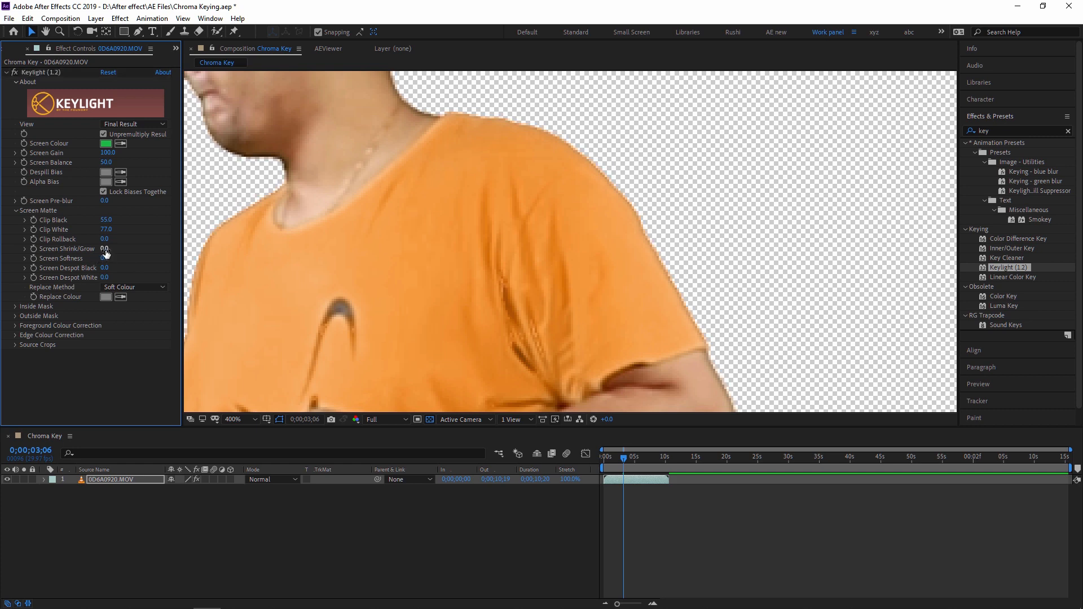
pyautogui.click(110, 248)
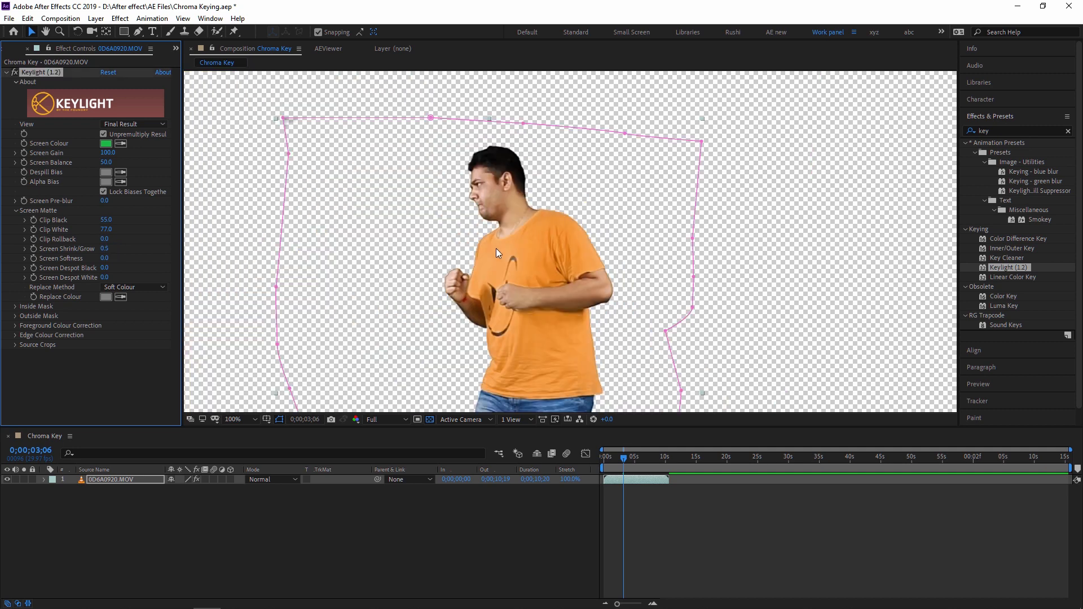
pyautogui.moveTo(518, 256)
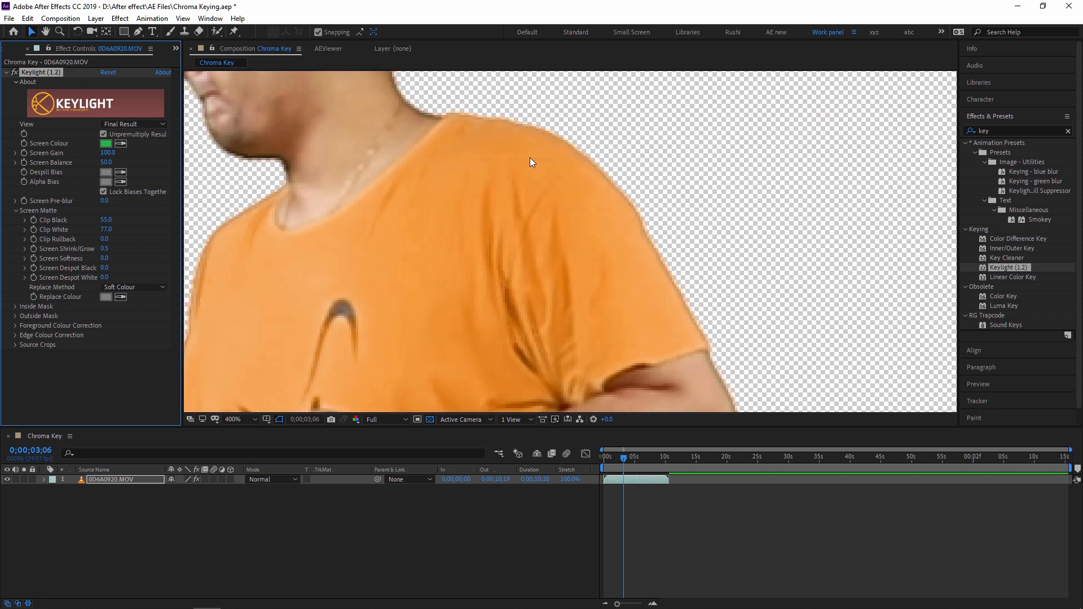
pyautogui.moveTo(674, 288)
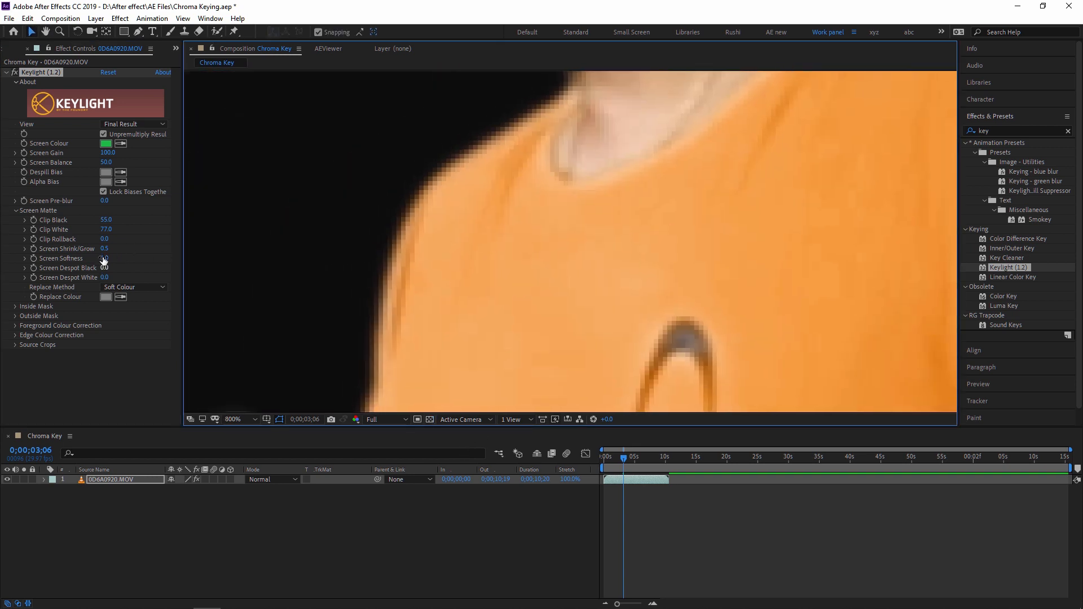
# Raise Keylight Screen Softness to feather the edges, then view the whole man again.
pyautogui.moveTo(105, 257); pyautogui.dragTo(120, 257)
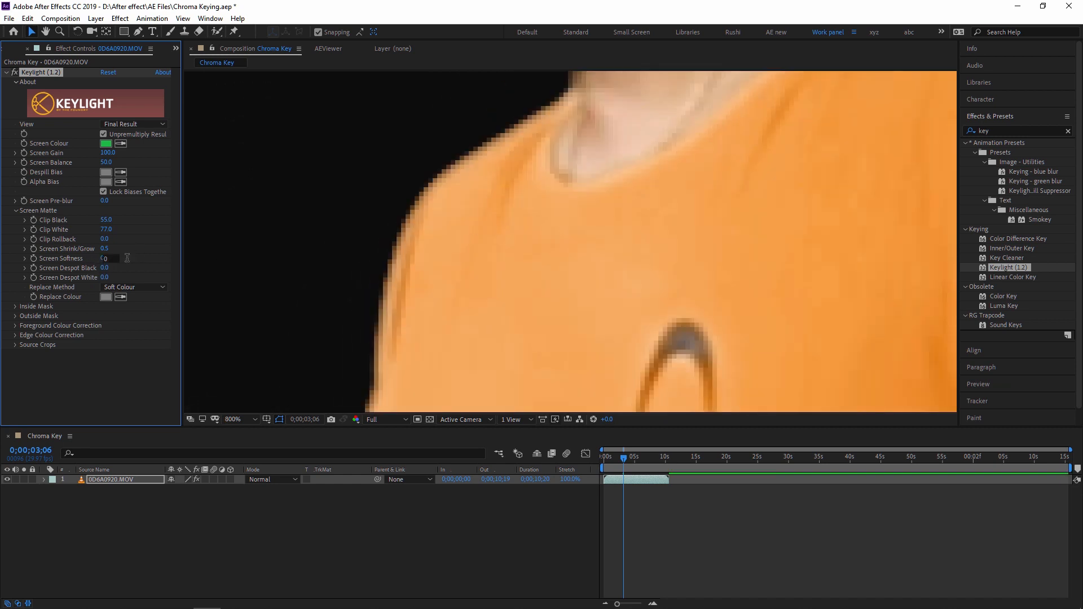
pyautogui.write('0.5')
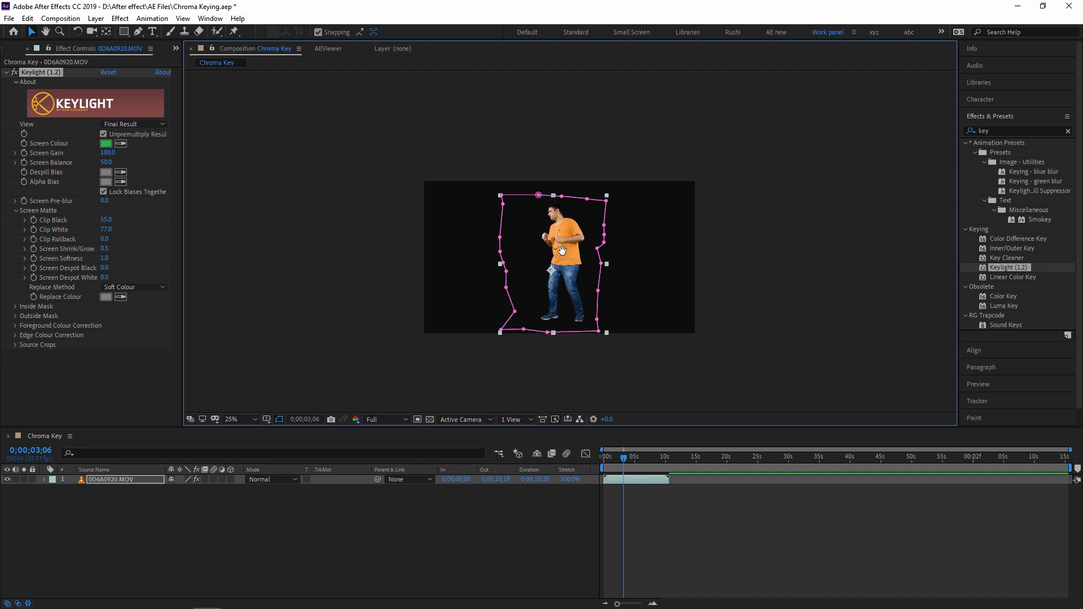
pyautogui.click(231, 419)
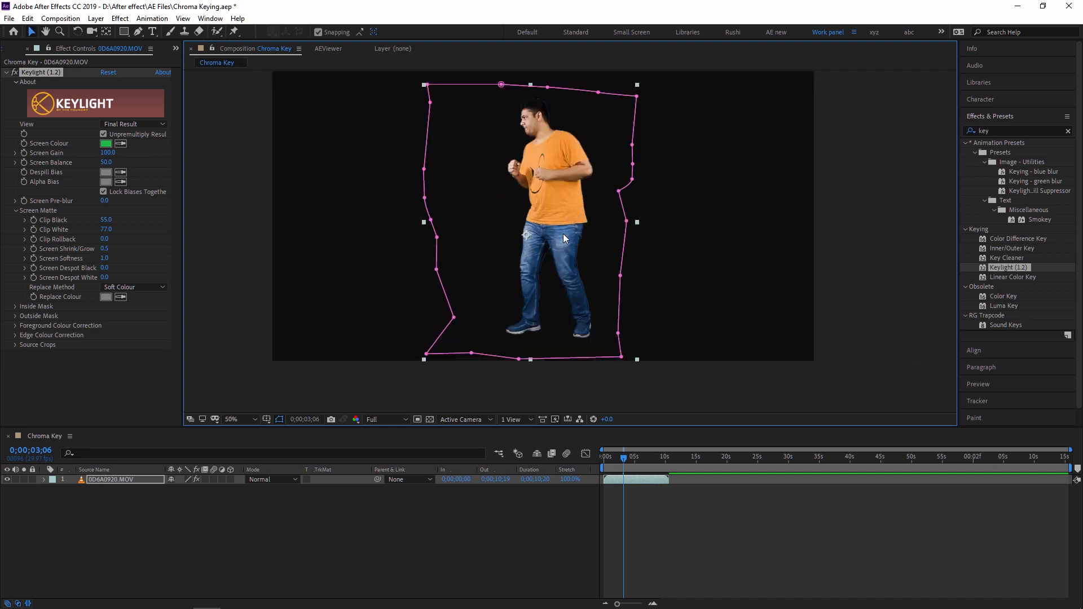
pyautogui.moveTo(116, 376)
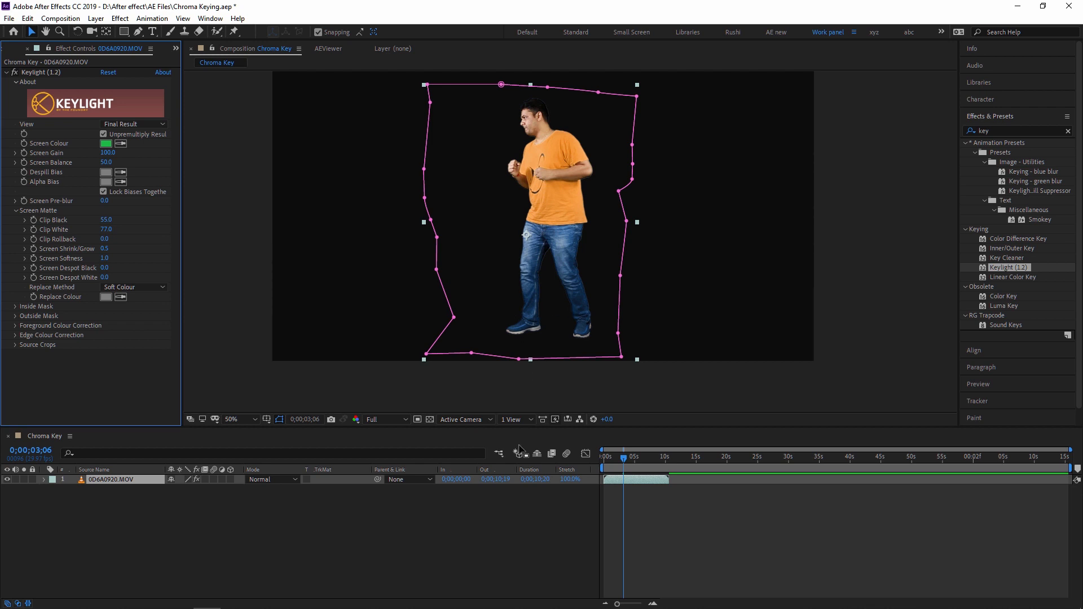
pyautogui.moveTo(27, 62)
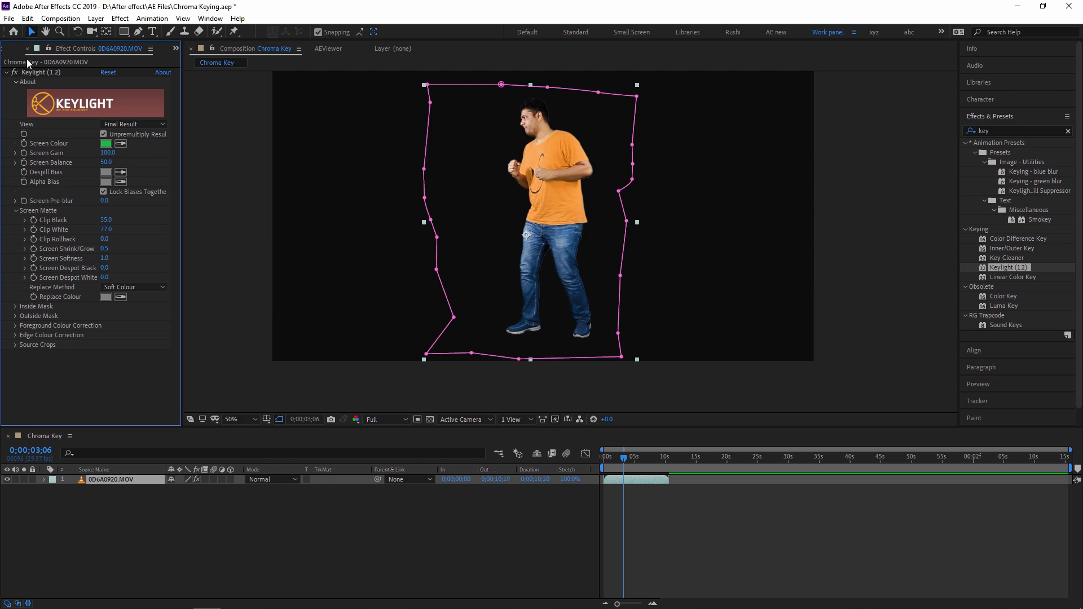
# Add BG.jpg from Inputs > Images beneath the man and fit it to the composition.
pyautogui.click(17, 49)
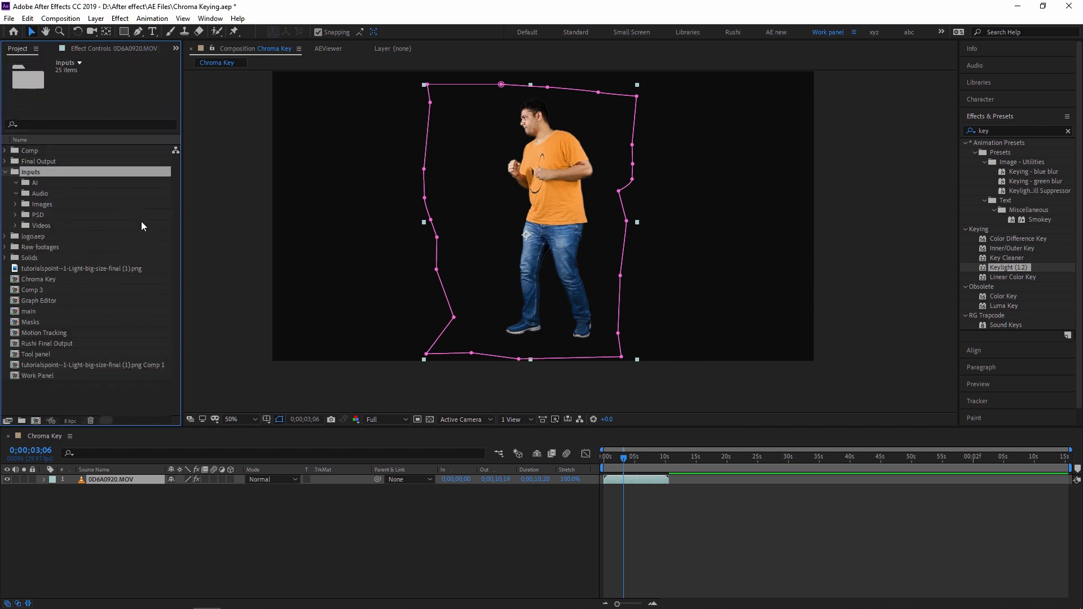
pyautogui.click(15, 204)
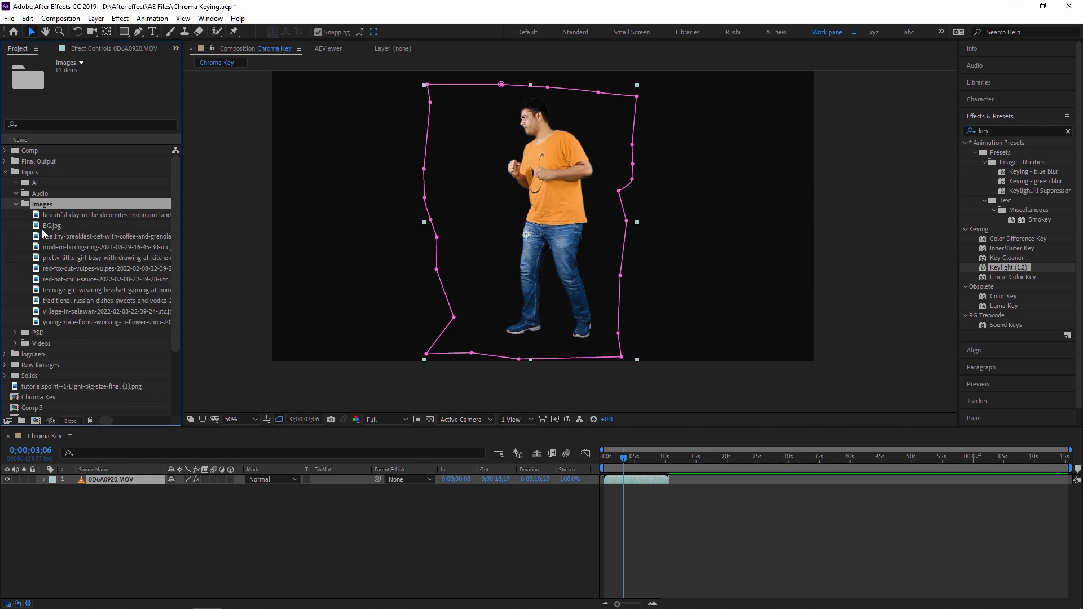
pyautogui.click(50, 226)
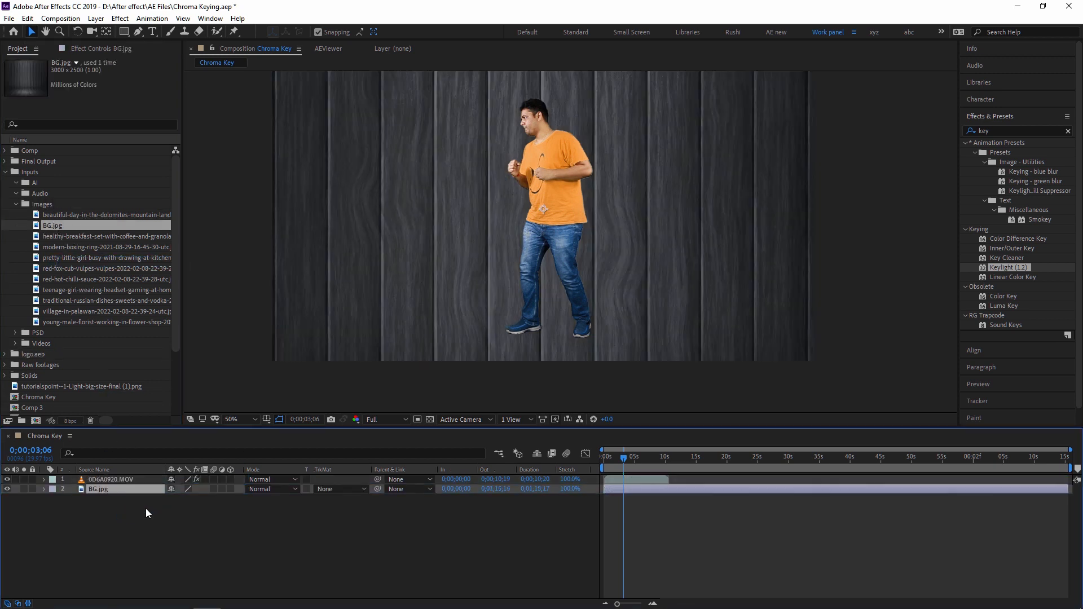
pyautogui.click(231, 419)
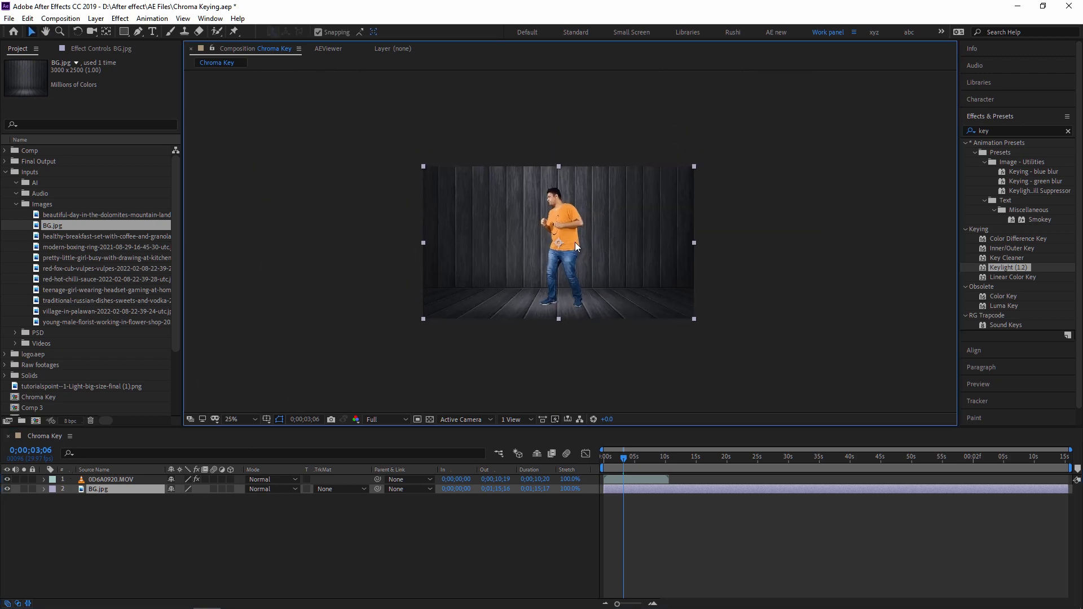
pyautogui.click(110, 478)
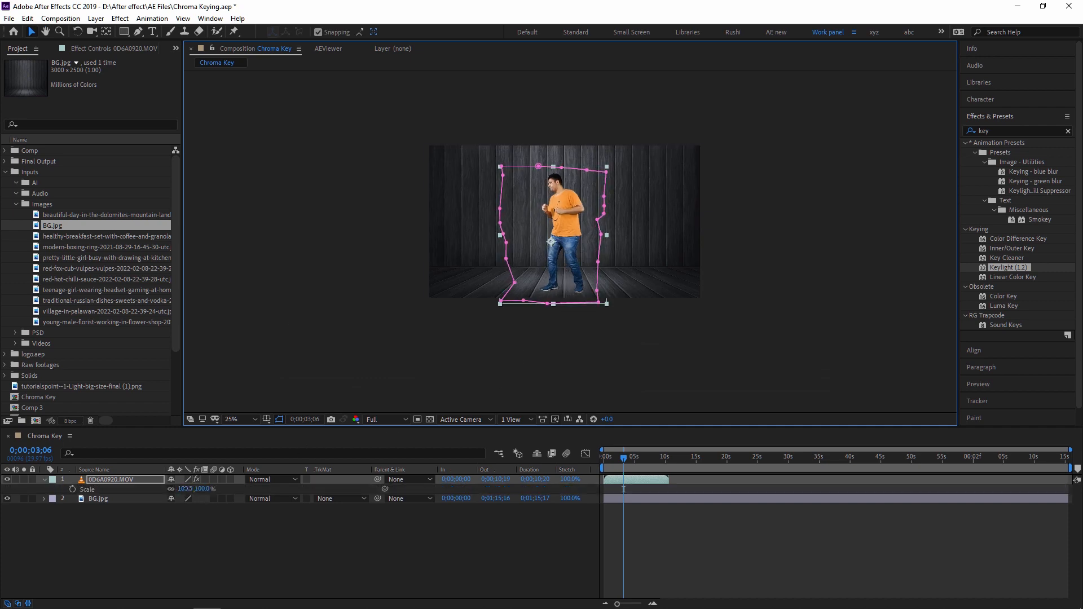
# Scrub the man's layer Scale up to about 117% so he stands on the floor.
pyautogui.moveTo(184, 488); pyautogui.dragTo(196, 488)
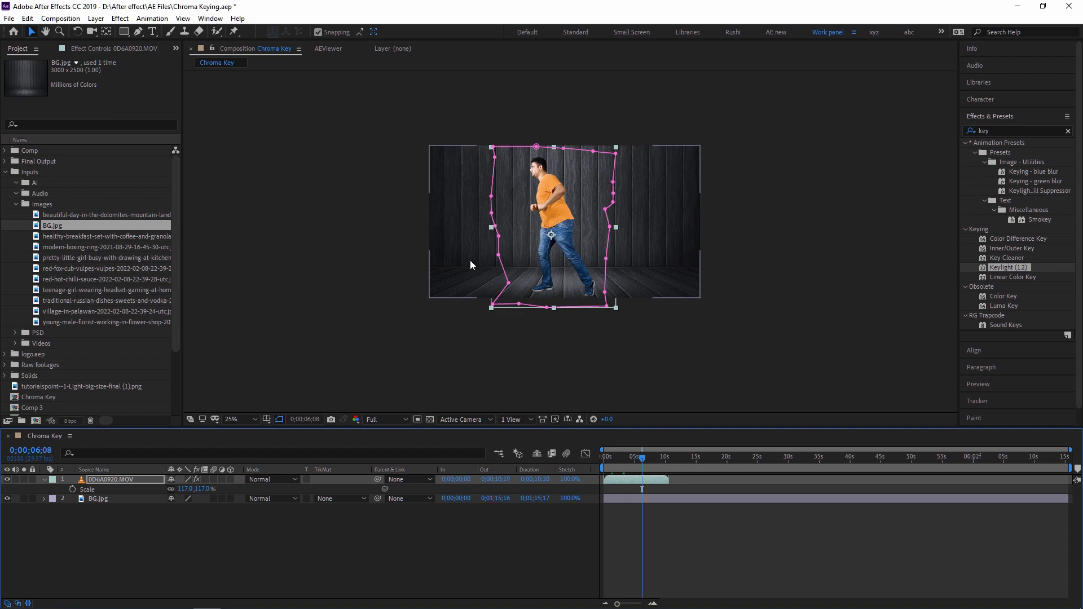
pyautogui.scroll(-3)
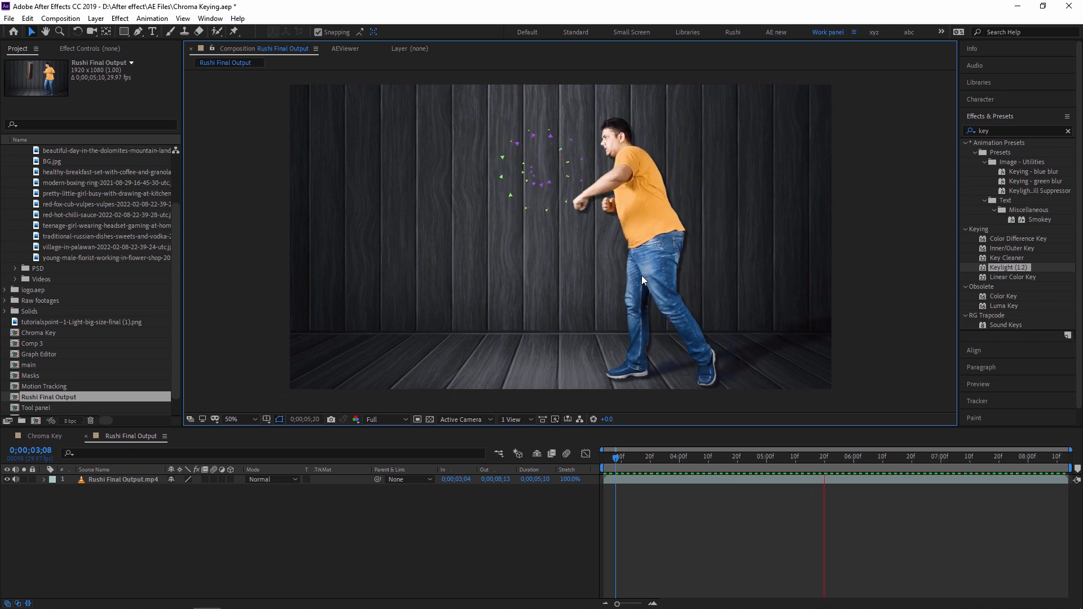
# Play back 'Rushi Final Output' to review the keyed man over the wooden-plank studio.
pyautogui.click(985, 457)
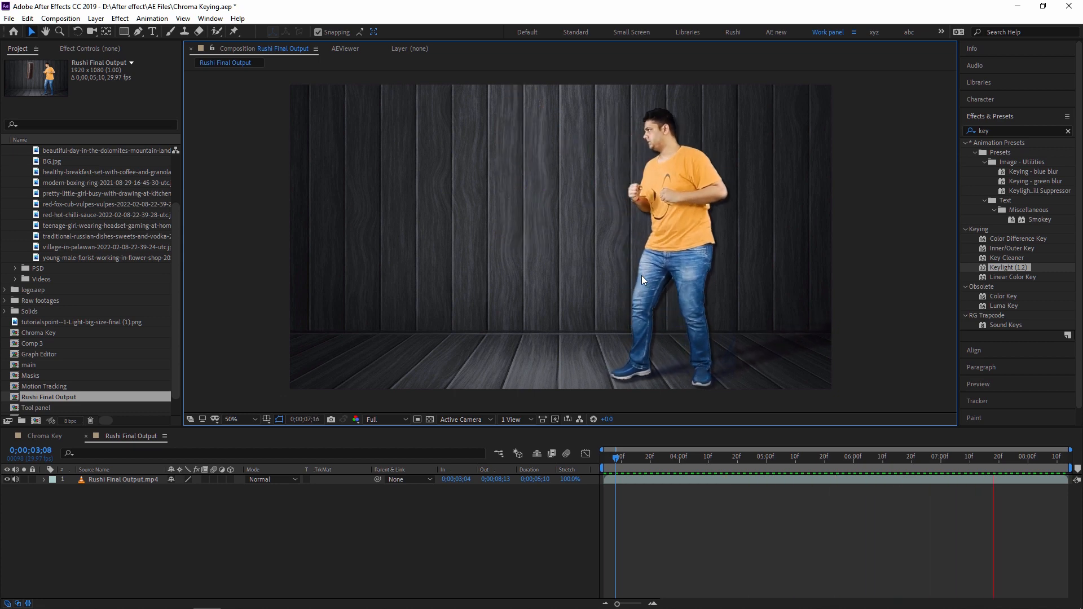